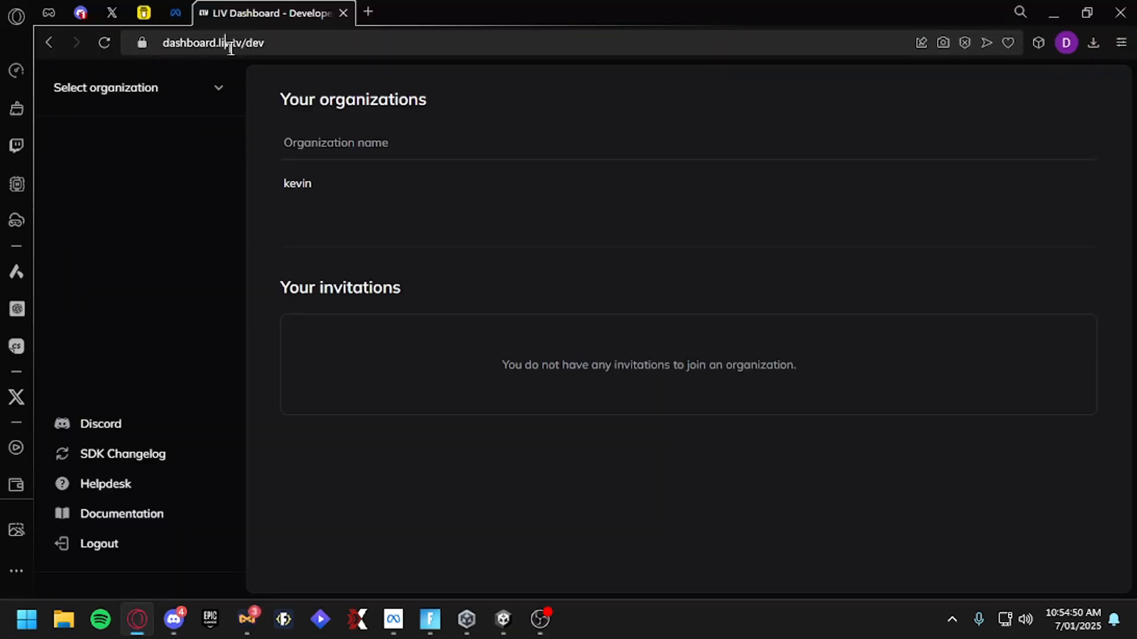
{"action": "mouse_move", "coordinate": [305, 192]}
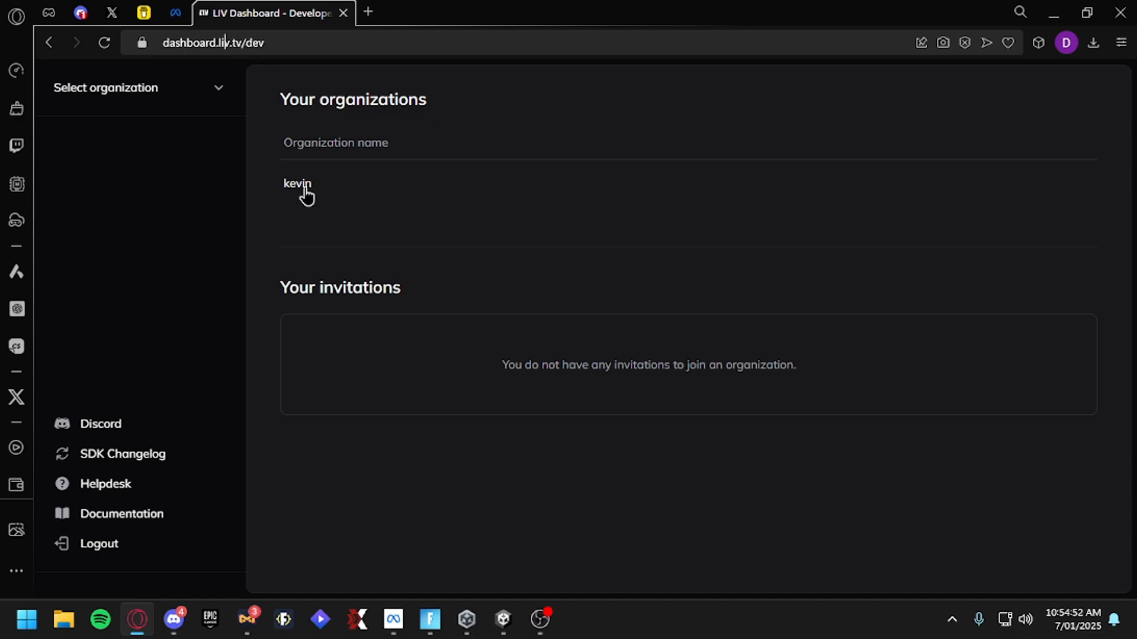
Download the LIV Creator Kit SDK from the VAM game's page in the organization
{"action": "left_click", "coordinate": [296, 183]}
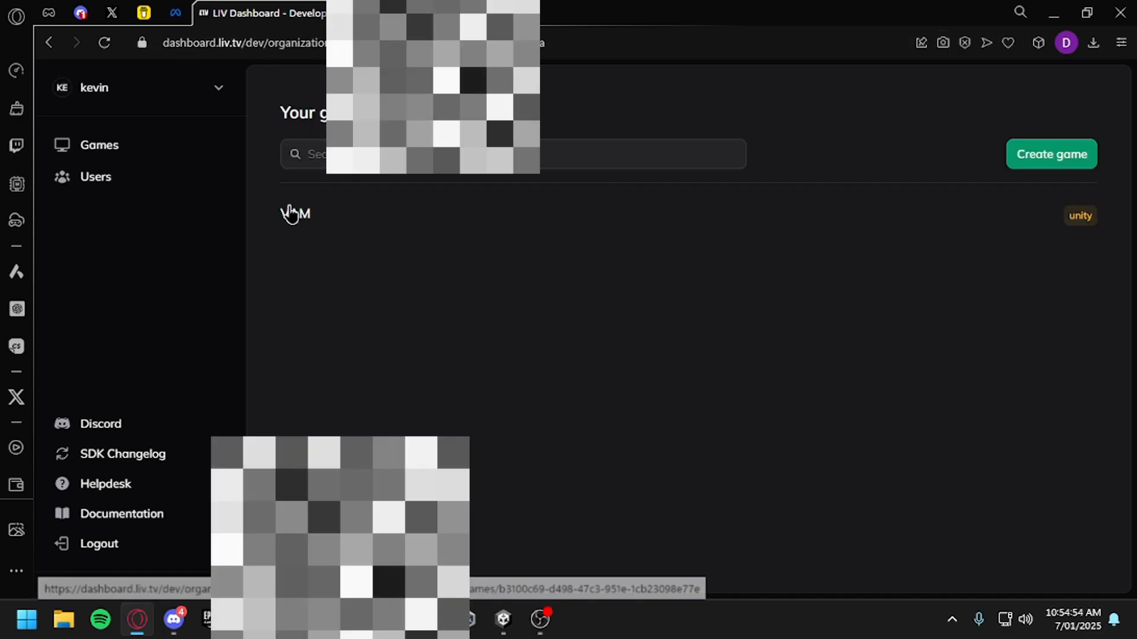
{"action": "left_click", "coordinate": [295, 214]}
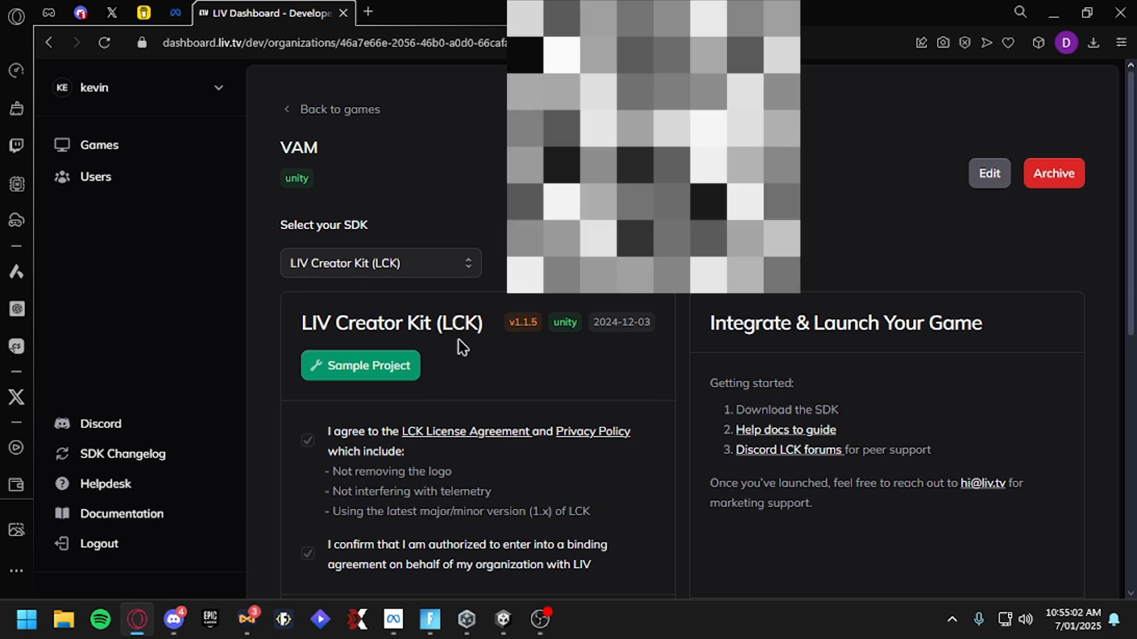
{"action": "scroll", "scroll_direction": "down", "scroll_amount": 3}
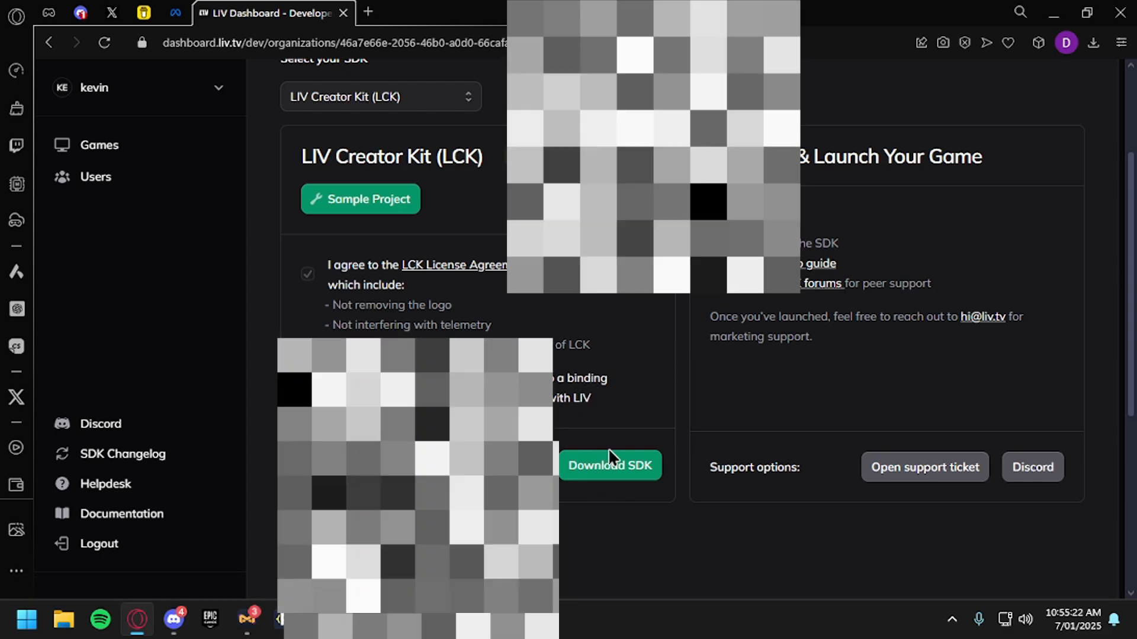
{"action": "left_click", "coordinate": [610, 465]}
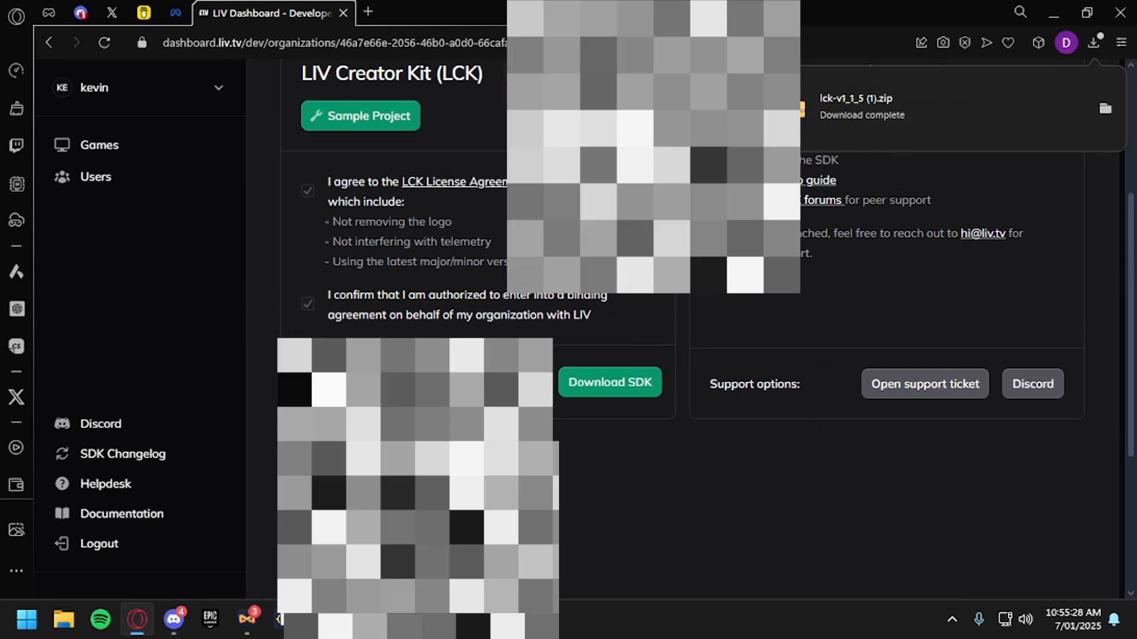
Show the VAM project's folder on disk from Unity Hub's project list
{"action": "left_click", "coordinate": [466, 620]}
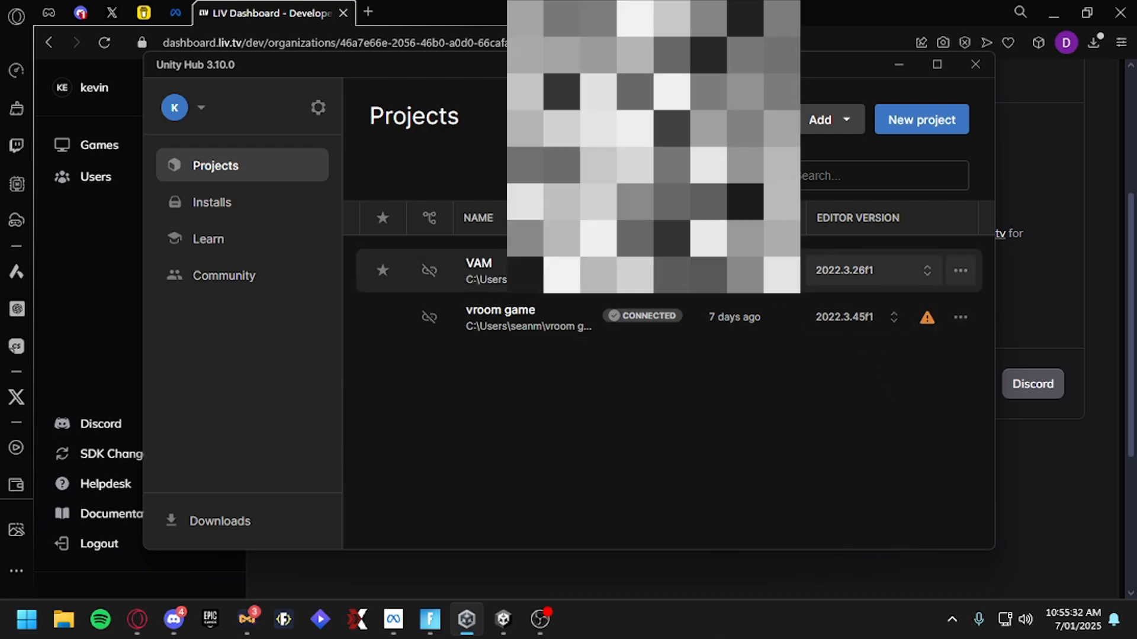
{"action": "left_click", "coordinate": [960, 270]}
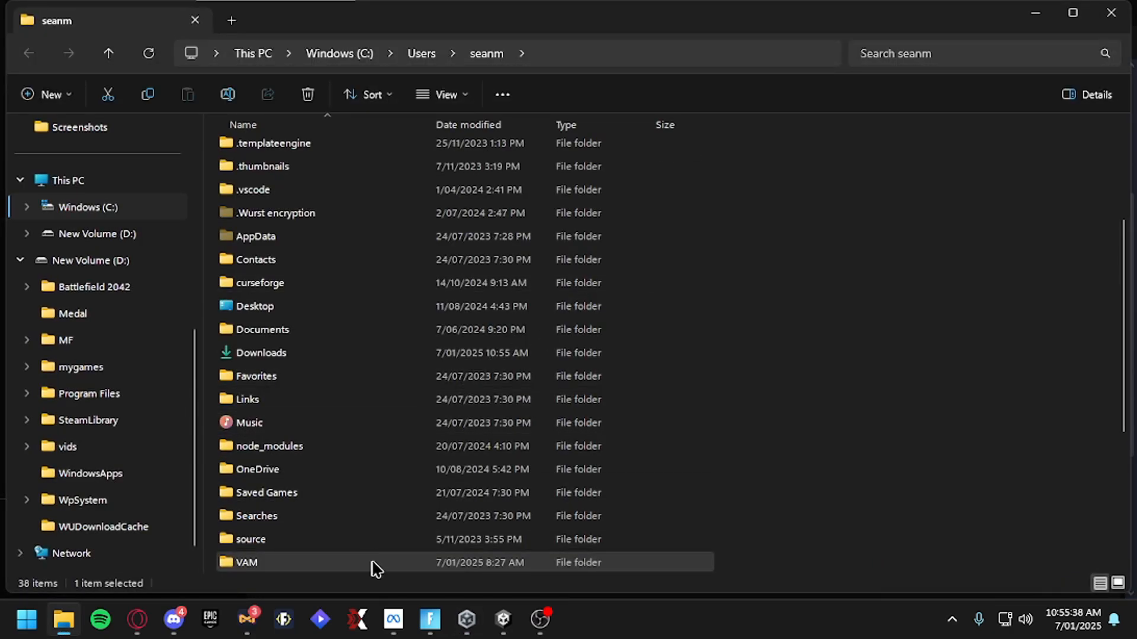
Navigate into VAM > Packages, then go to the Downloads folder
{"action": "double_click", "coordinate": [245, 562]}
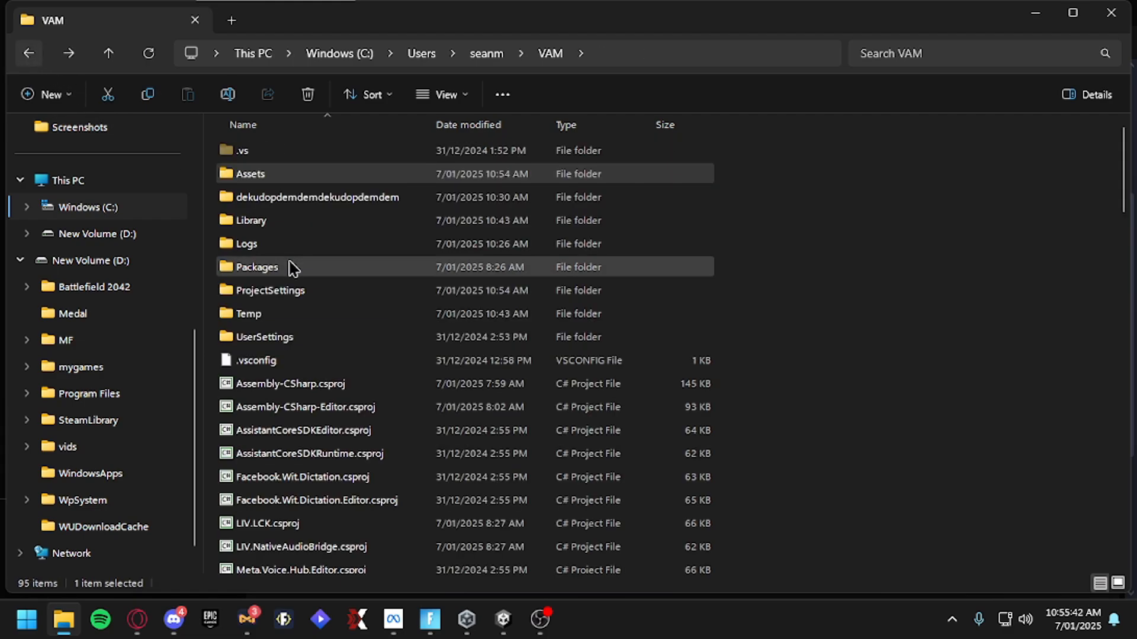
{"action": "double_click", "coordinate": [257, 267]}
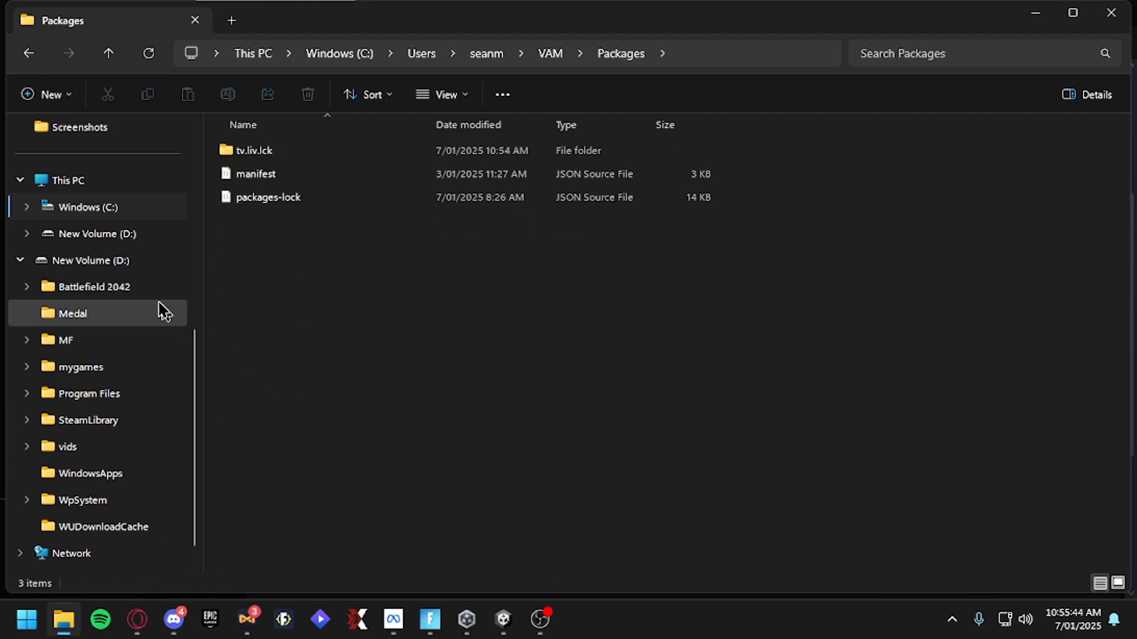
{"action": "scroll", "scroll_direction": "up", "scroll_amount": 3}
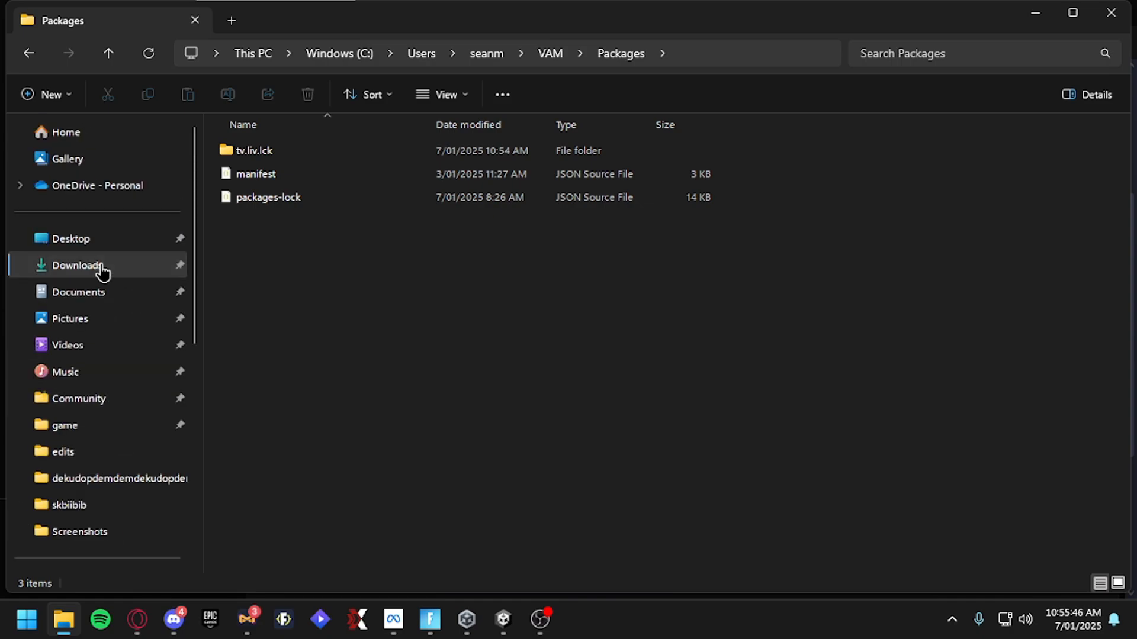
{"action": "left_click", "coordinate": [77, 265]}
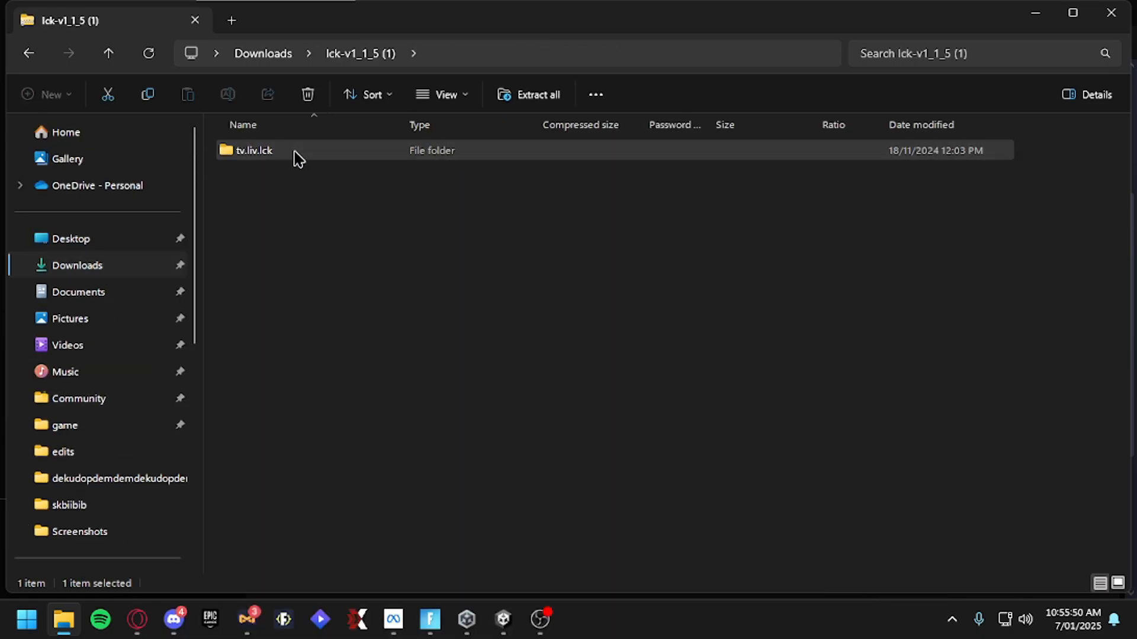
Copy the tv.liv.lck folder from the SDK zip into the project's Packages folder and switch to Unity
{"action": "scroll", "scroll_direction": "down", "scroll_amount": 3}
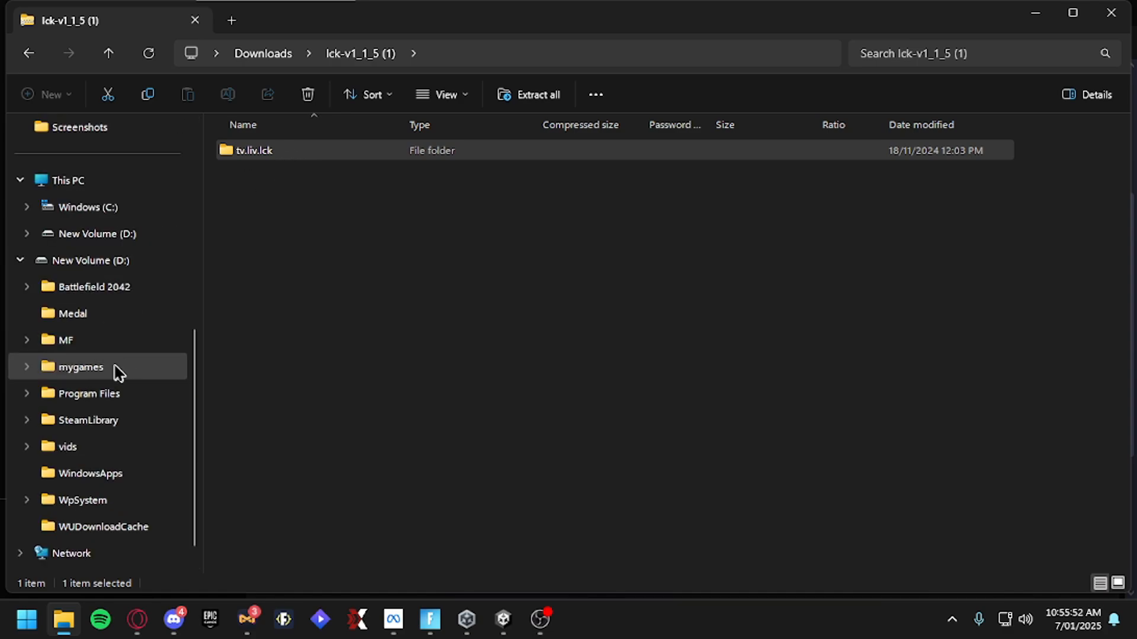
{"action": "scroll", "scroll_direction": "up", "scroll_amount": 3}
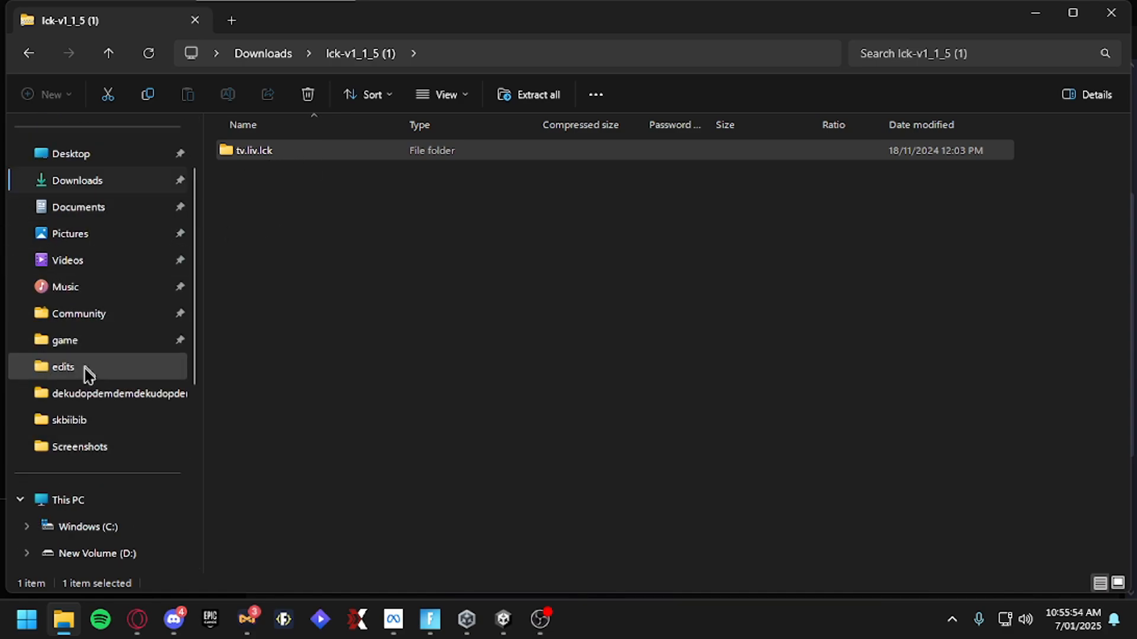
{"action": "right_click", "coordinate": [254, 150]}
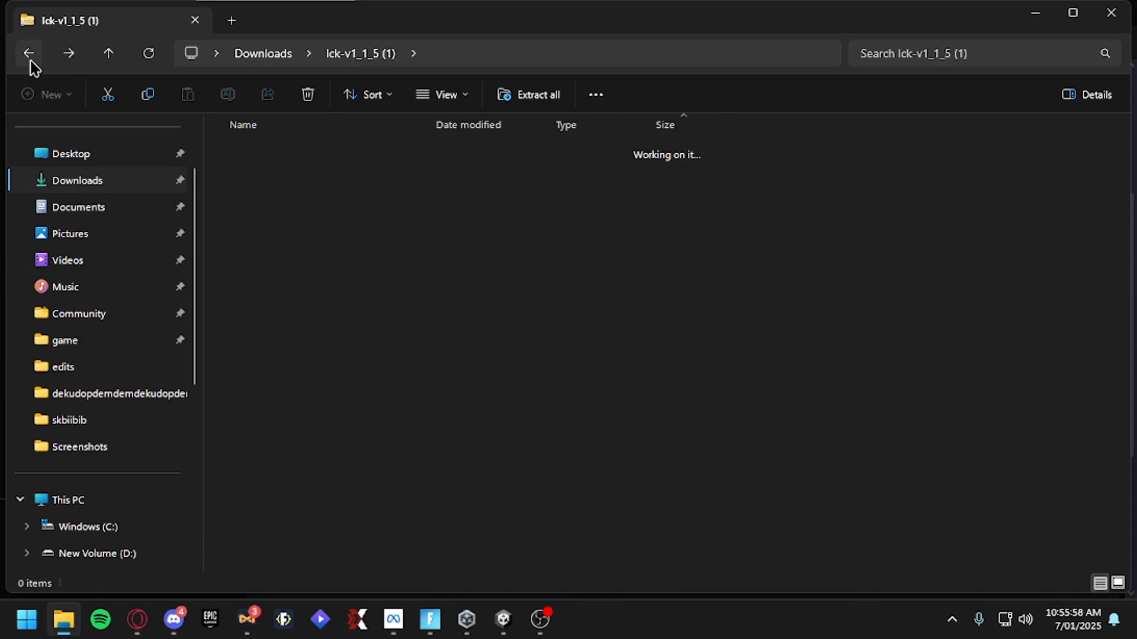
{"action": "right_click", "coordinate": [268, 272]}
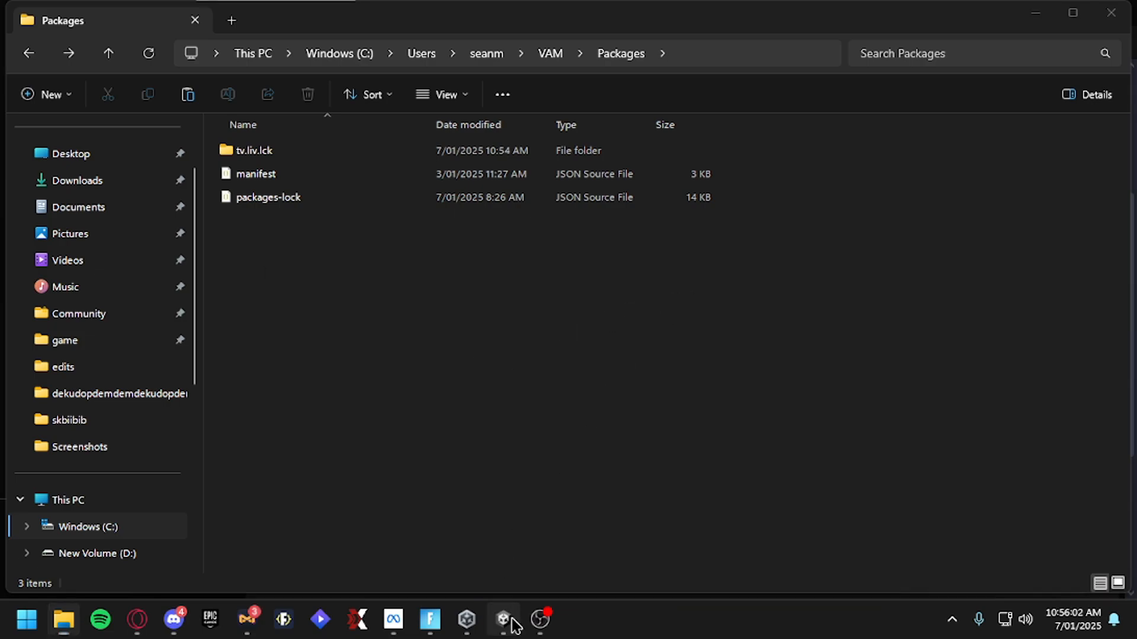
{"action": "left_click", "coordinate": [503, 620]}
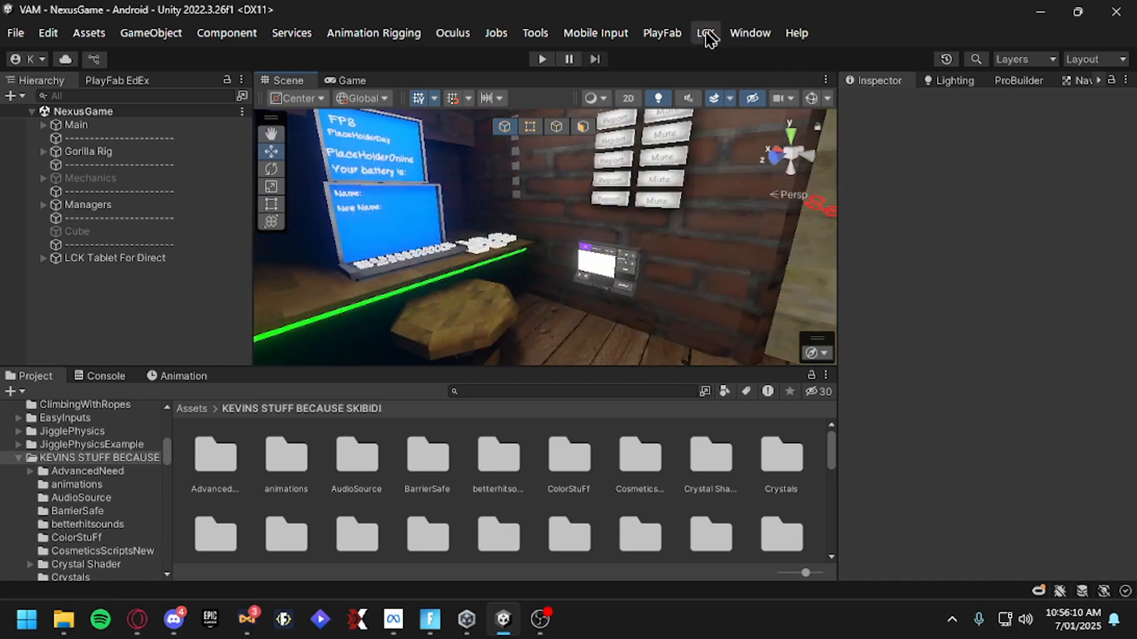
{"action": "left_click", "coordinate": [704, 33]}
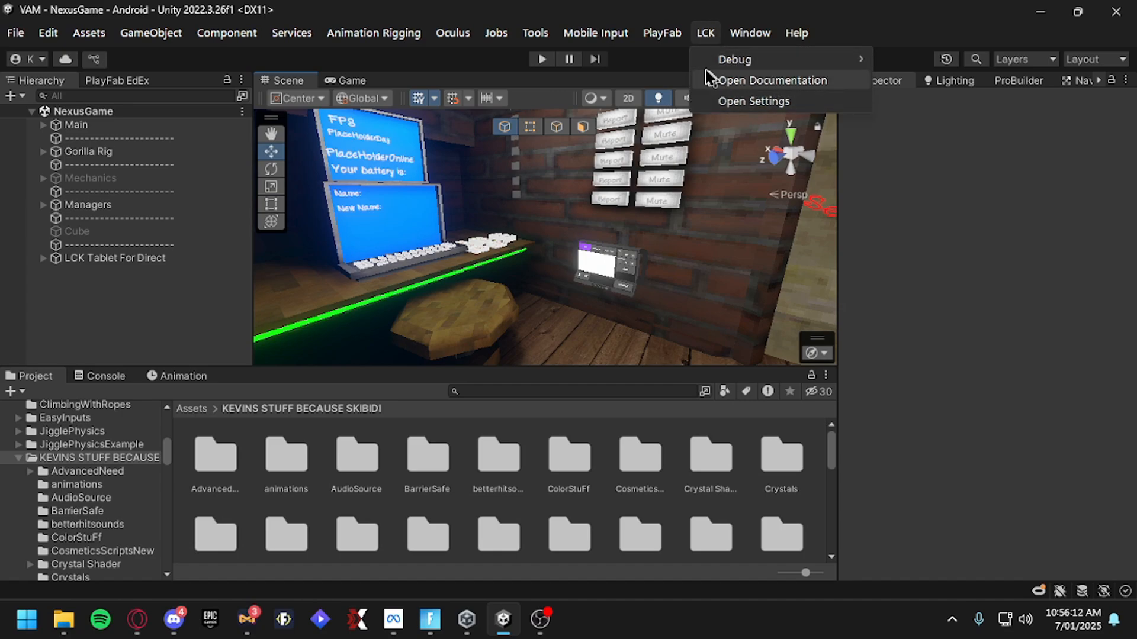
{"action": "left_click", "coordinate": [753, 100]}
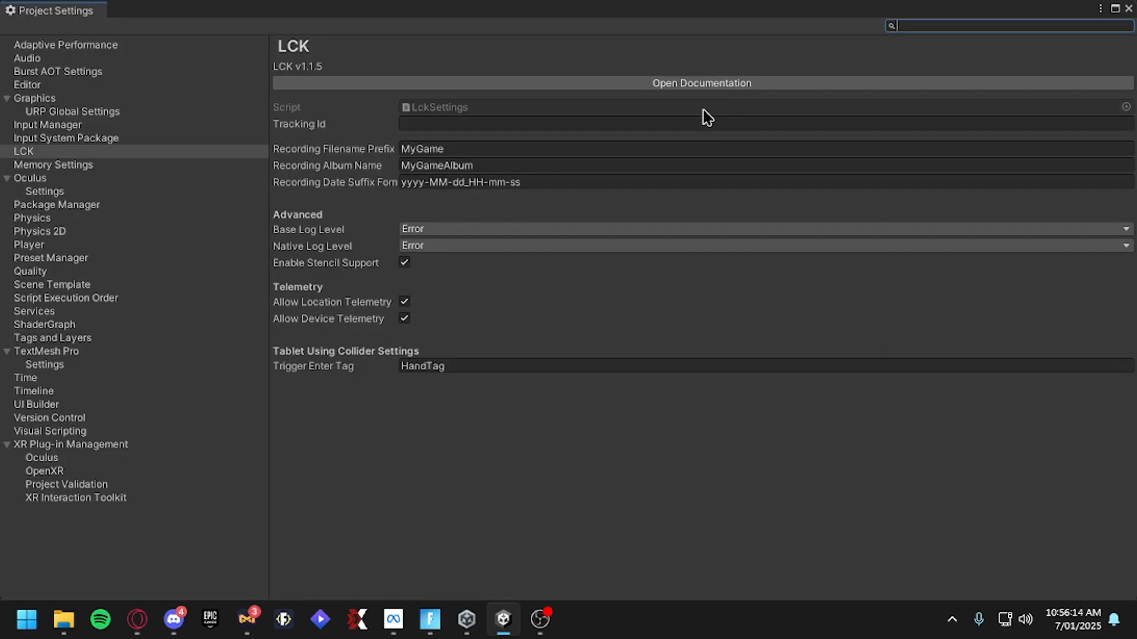
{"action": "mouse_move", "coordinate": [368, 378]}
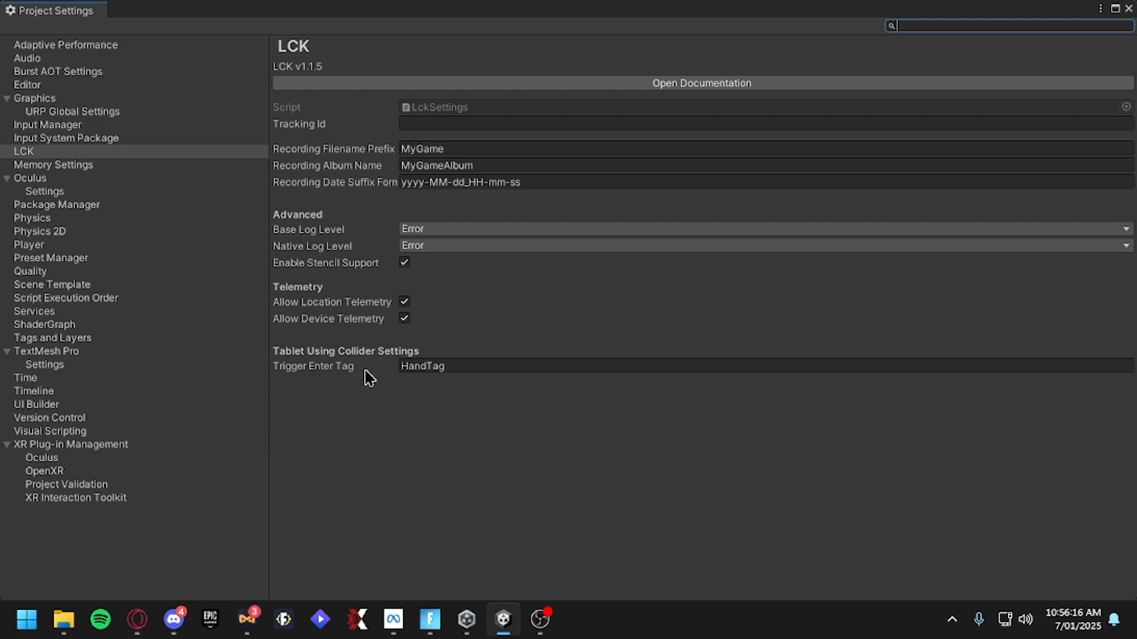
{"action": "mouse_move", "coordinate": [463, 383]}
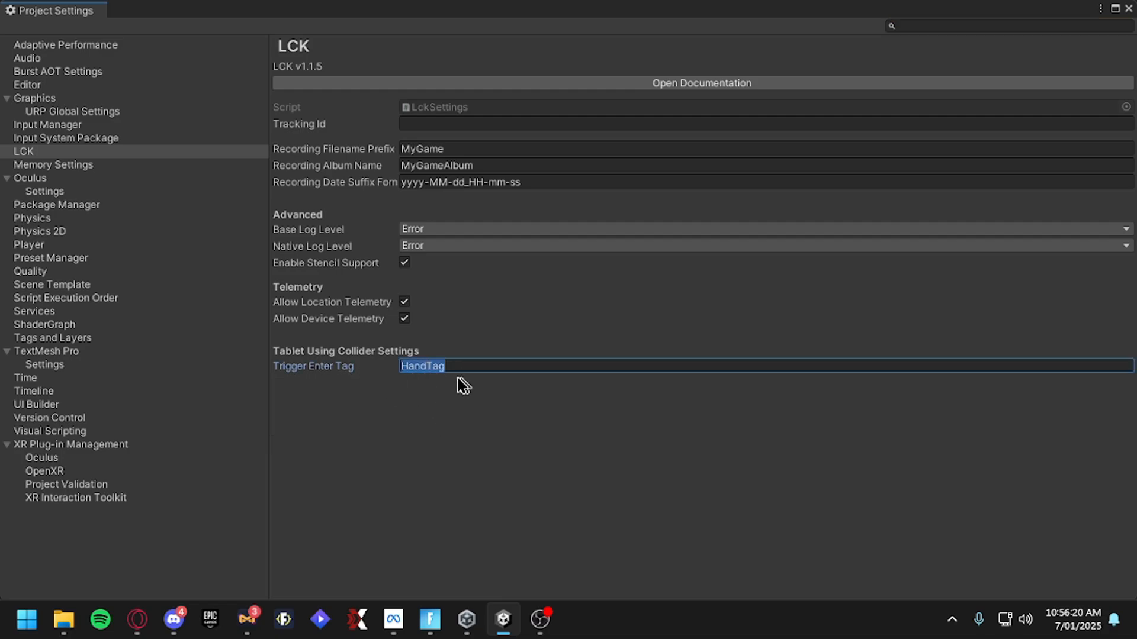
{"action": "left_click", "coordinate": [433, 366]}
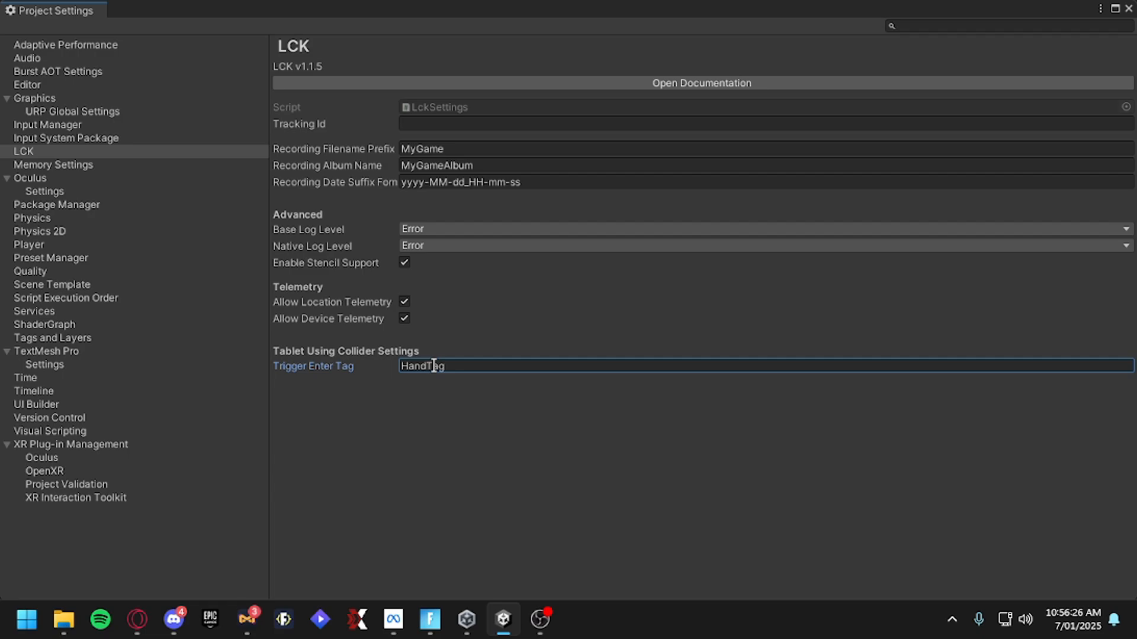
{"action": "double_click", "coordinate": [422, 366]}
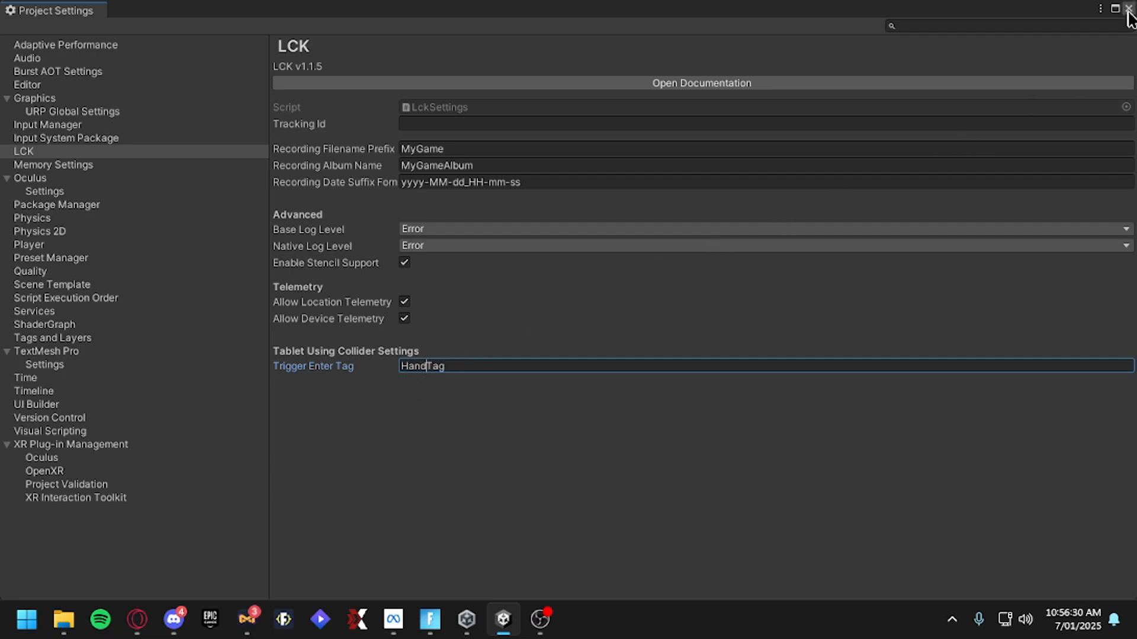
{"action": "left_click", "coordinate": [1128, 9]}
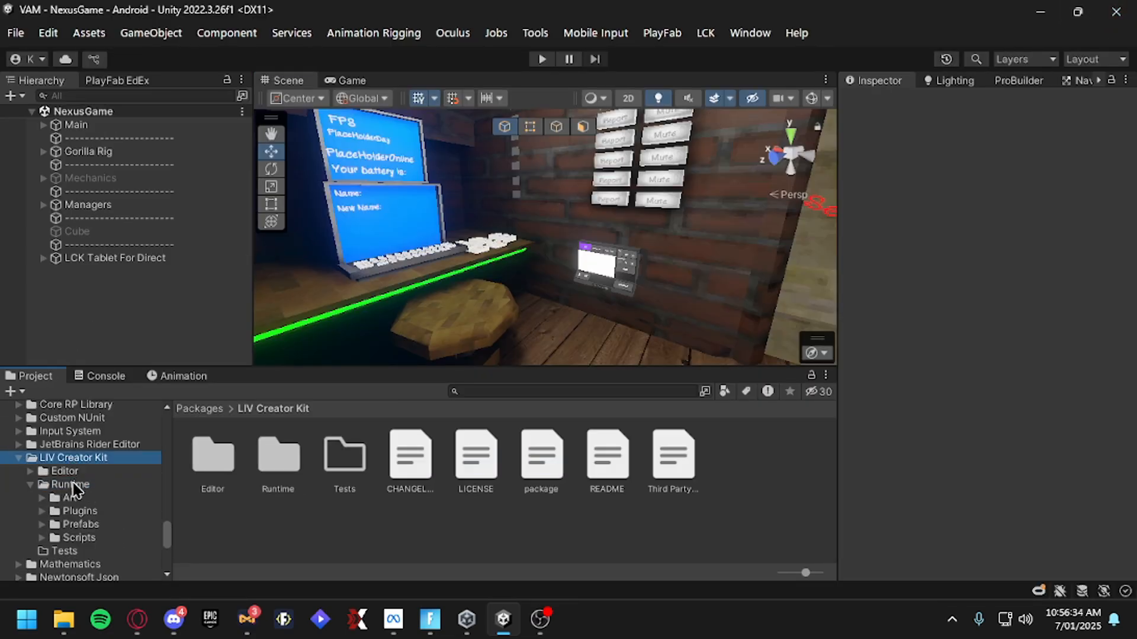
Add the LCK Service Helper prefab from Runtime > Prefabs under Managers with Framerate 60
{"action": "left_click", "coordinate": [410, 455]}
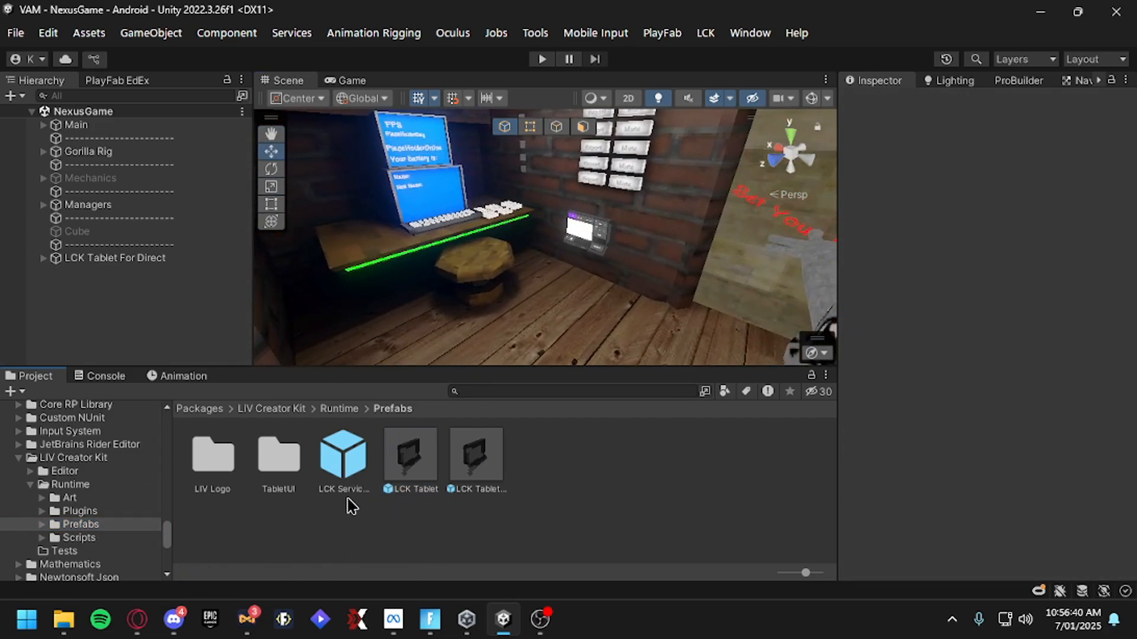
{"action": "left_click", "coordinate": [343, 453]}
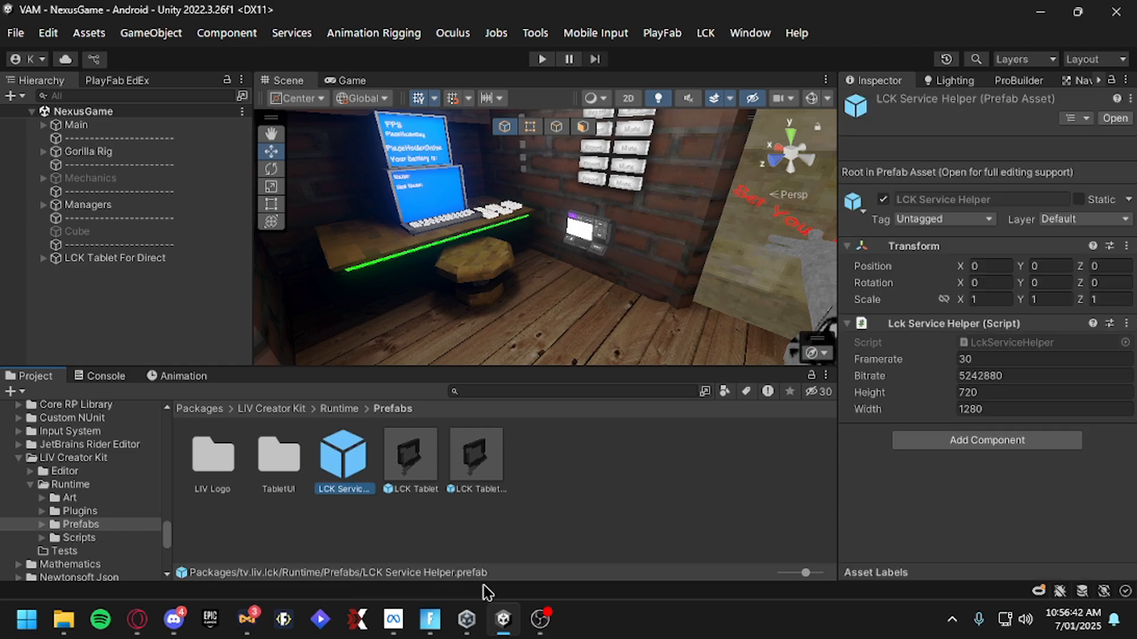
{"action": "left_click", "coordinate": [44, 204]}
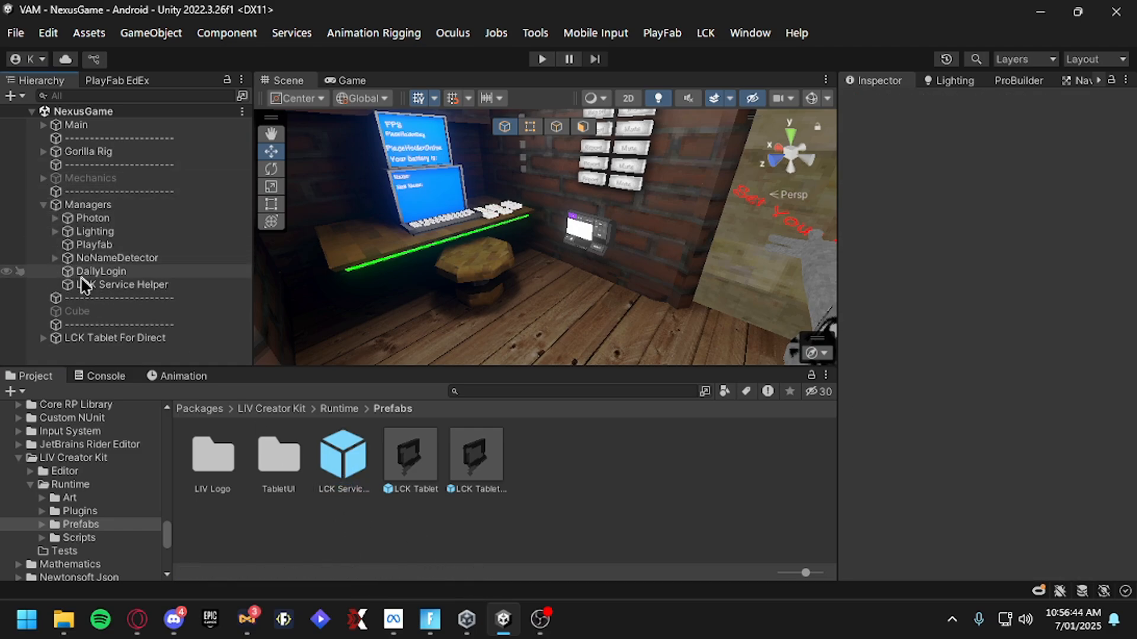
{"action": "left_click", "coordinate": [122, 284]}
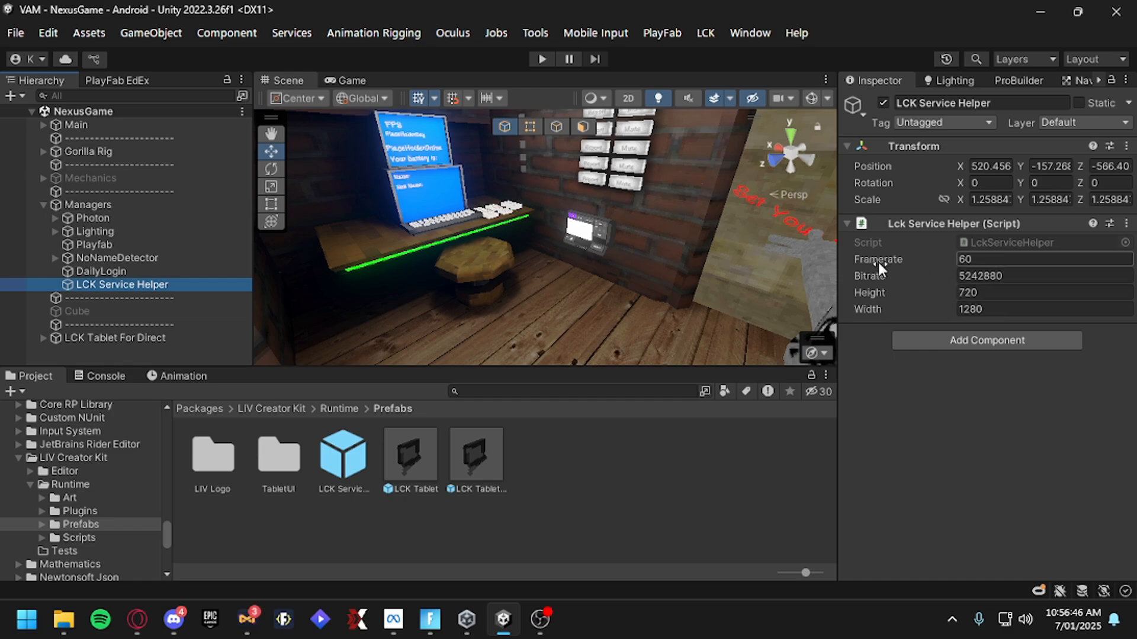
{"action": "mouse_move", "coordinate": [952, 272]}
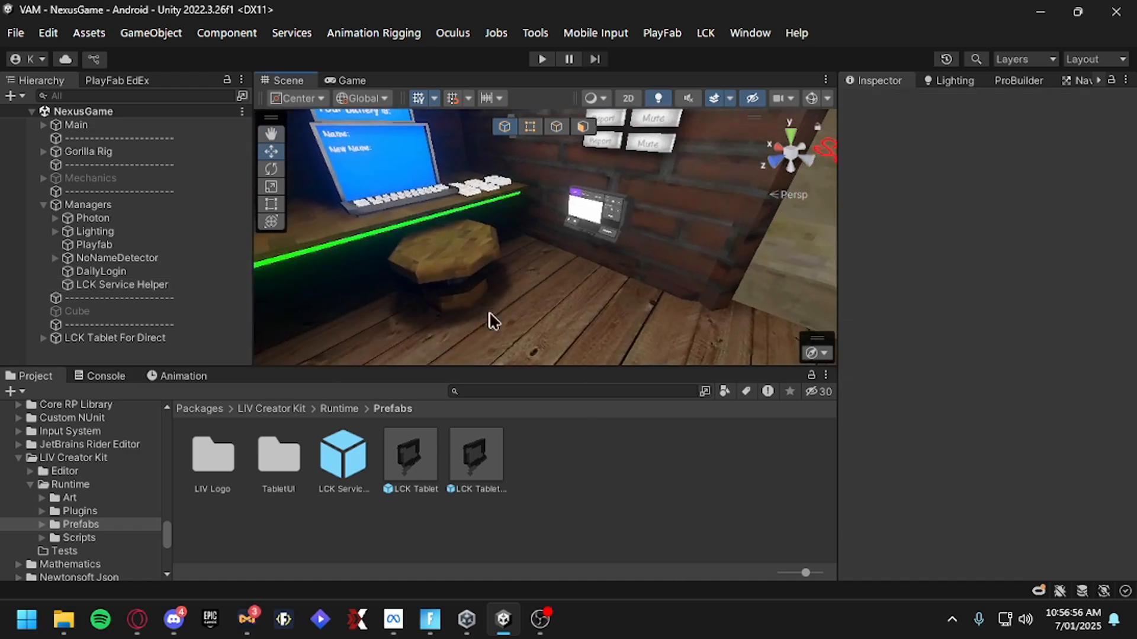
Inspect the LCK Tablet For Direct prefab in the Prefabs folder
{"action": "left_click", "coordinate": [475, 455]}
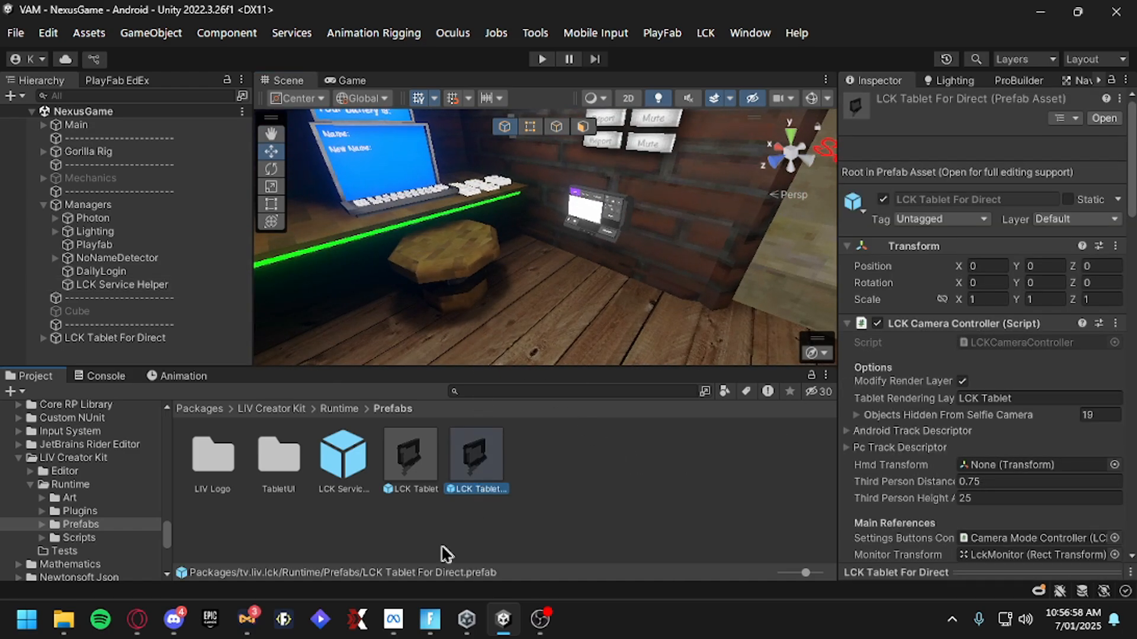
{"action": "left_click", "coordinate": [409, 456]}
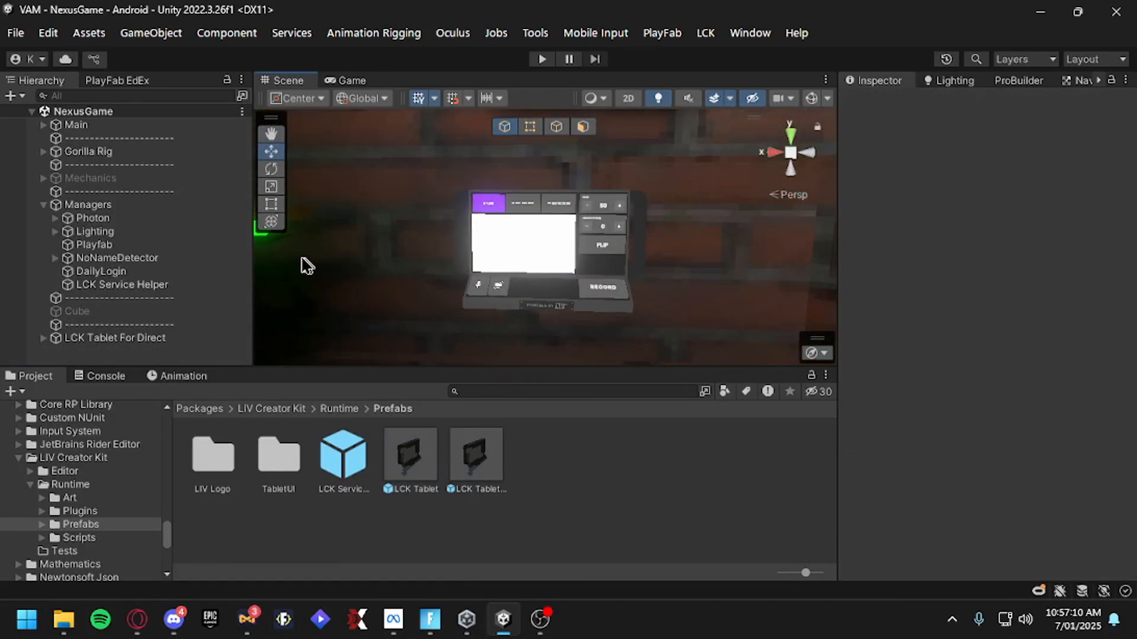
Review the LCK Tablet For Direct object's components in the Inspector
{"action": "left_click", "coordinate": [114, 338]}
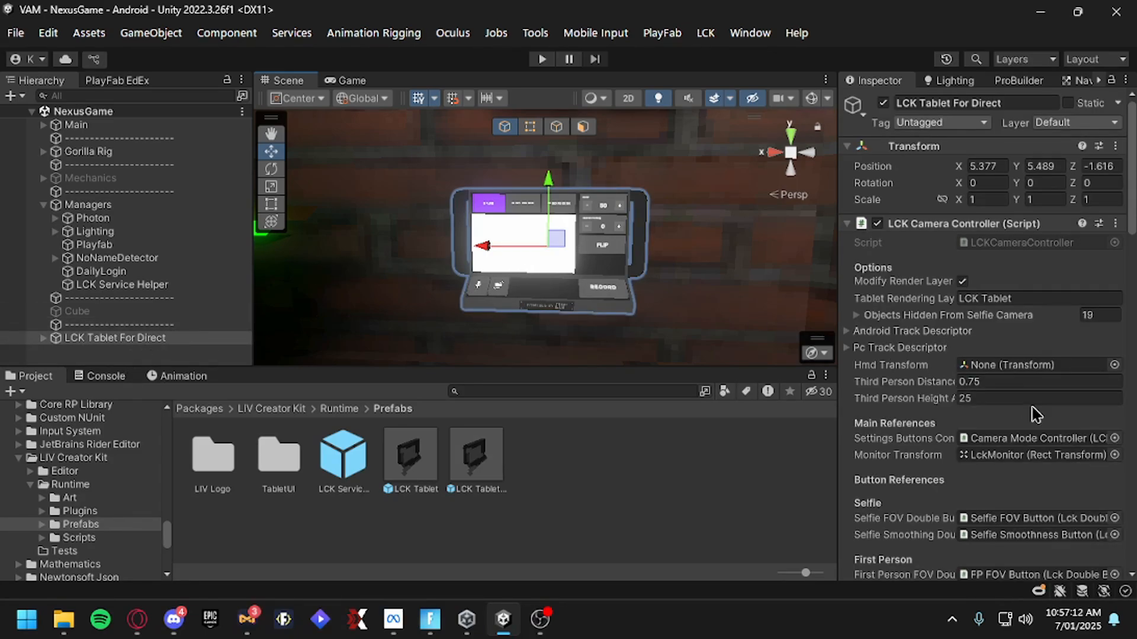
{"action": "scroll", "scroll_direction": "down", "scroll_amount": 3}
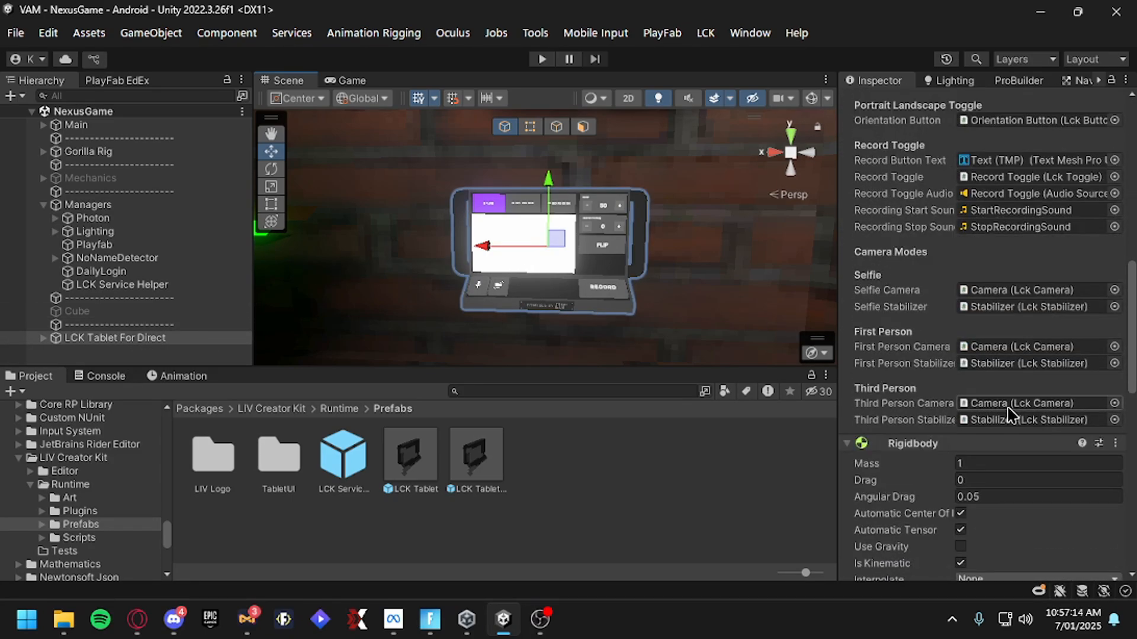
{"action": "scroll", "scroll_direction": "down", "scroll_amount": 3}
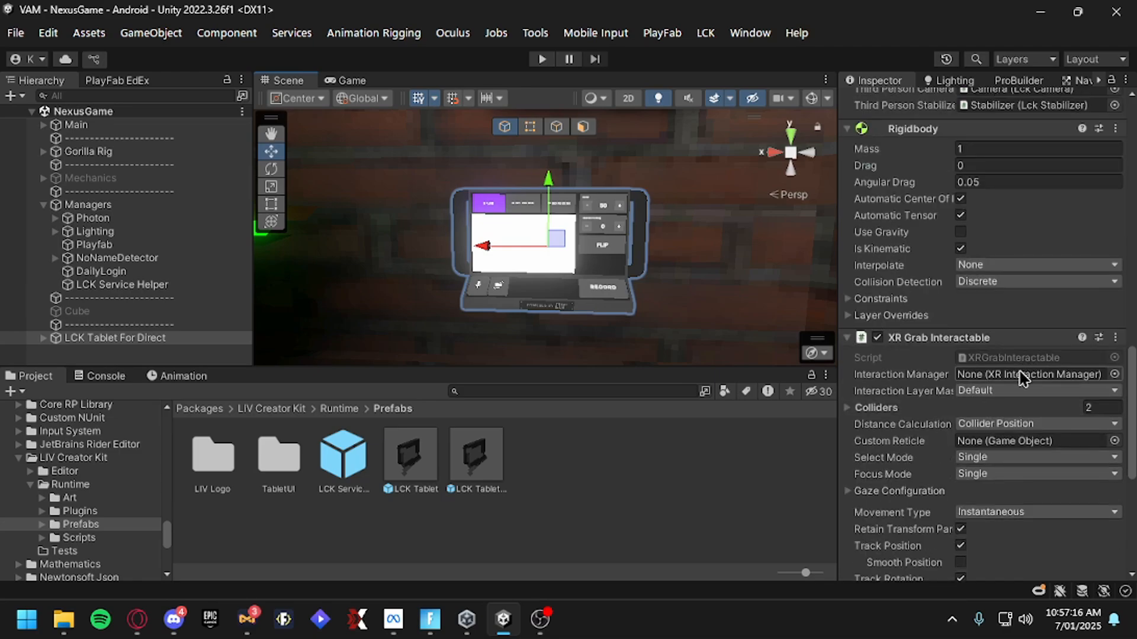
{"action": "scroll", "scroll_direction": "down", "scroll_amount": 3}
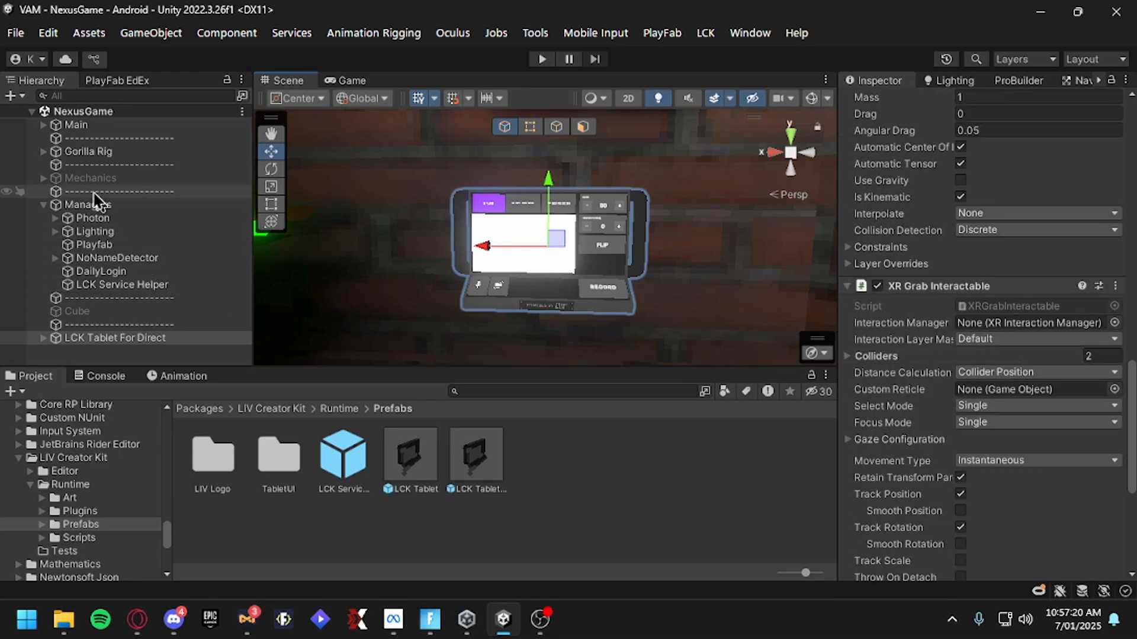
Confirm the RightHand Controller under Gorilla Rig > GorillaPlayer has an XR Interaction Manager
{"action": "left_click", "coordinate": [43, 151]}
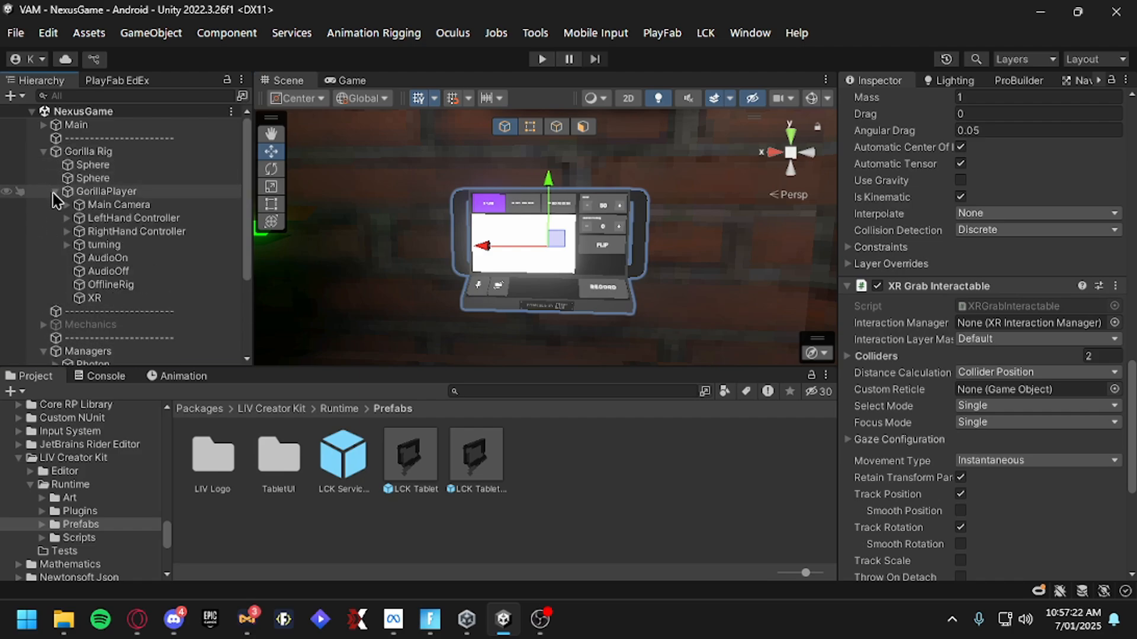
{"action": "mouse_move", "coordinate": [136, 231]}
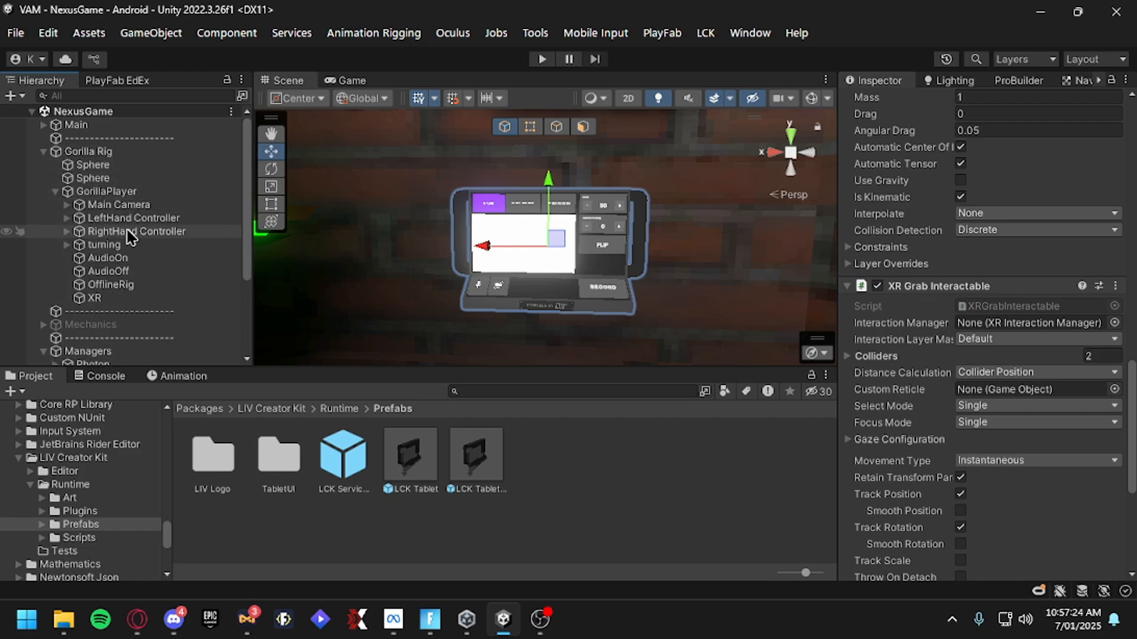
{"action": "left_click", "coordinate": [137, 231]}
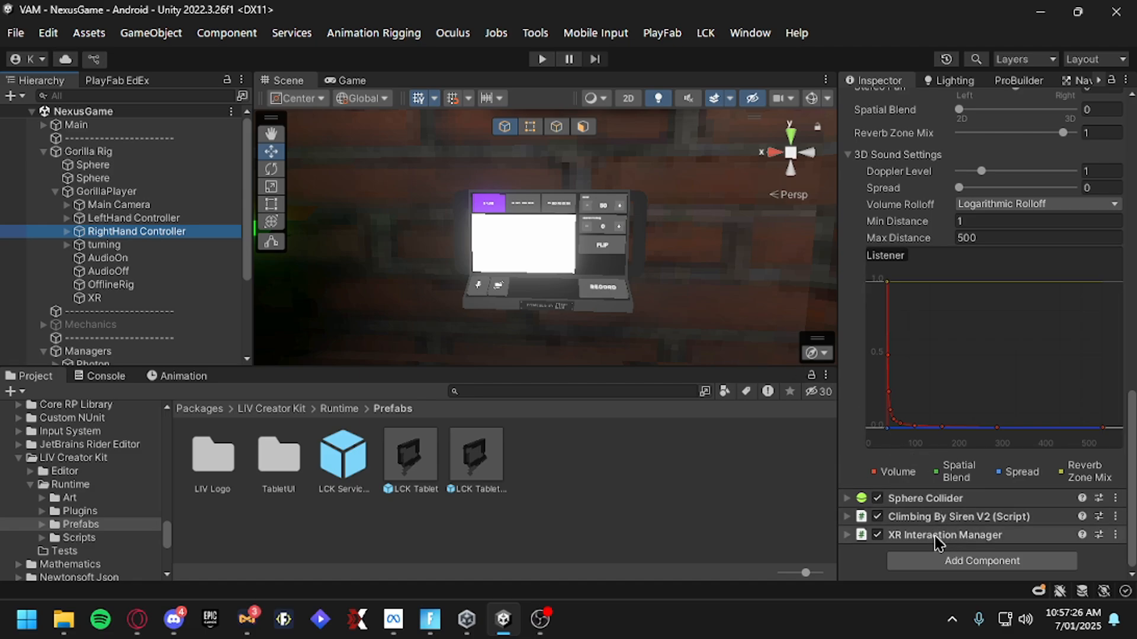
{"action": "left_click", "coordinate": [846, 535]}
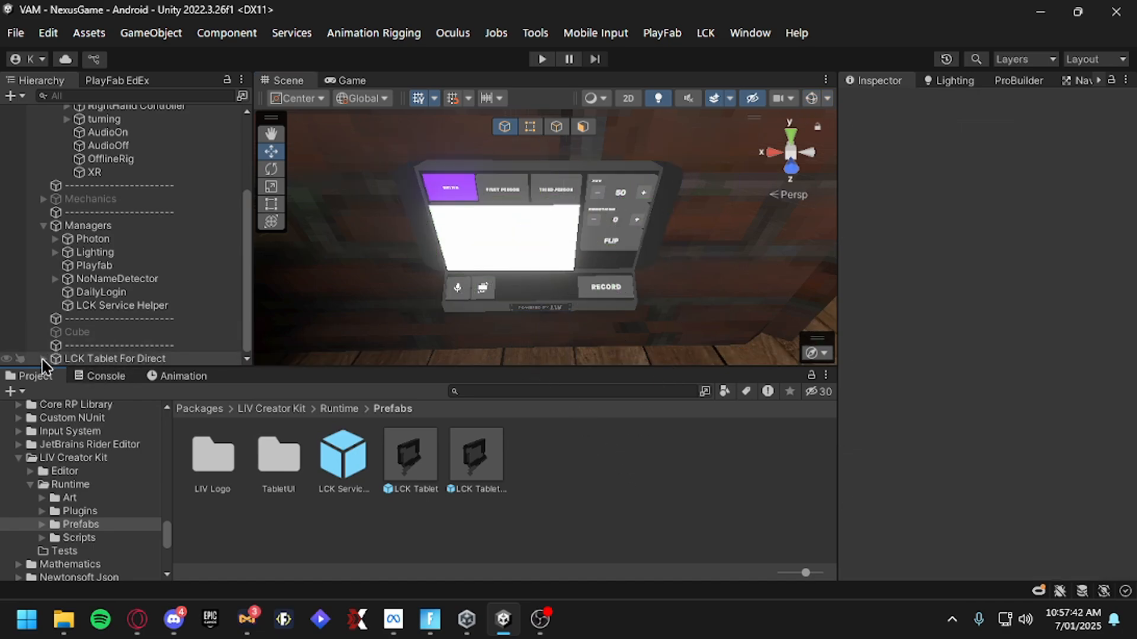
Tag the tablet's Left and Right colliders as Player
{"action": "left_click", "coordinate": [44, 358]}
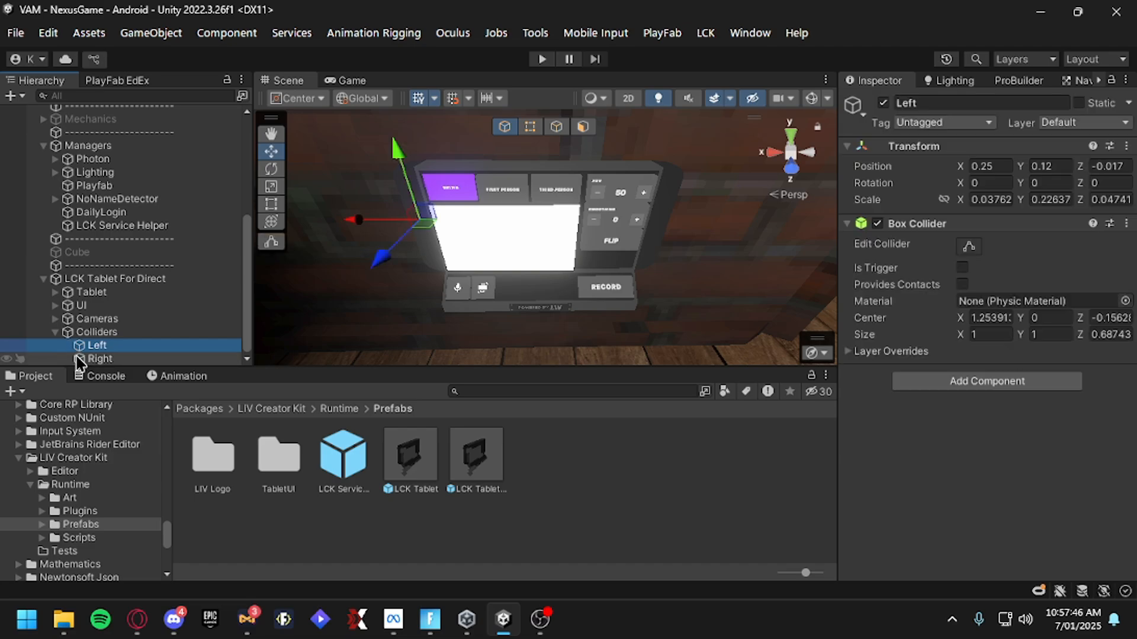
{"action": "left_click", "coordinate": [100, 358]}
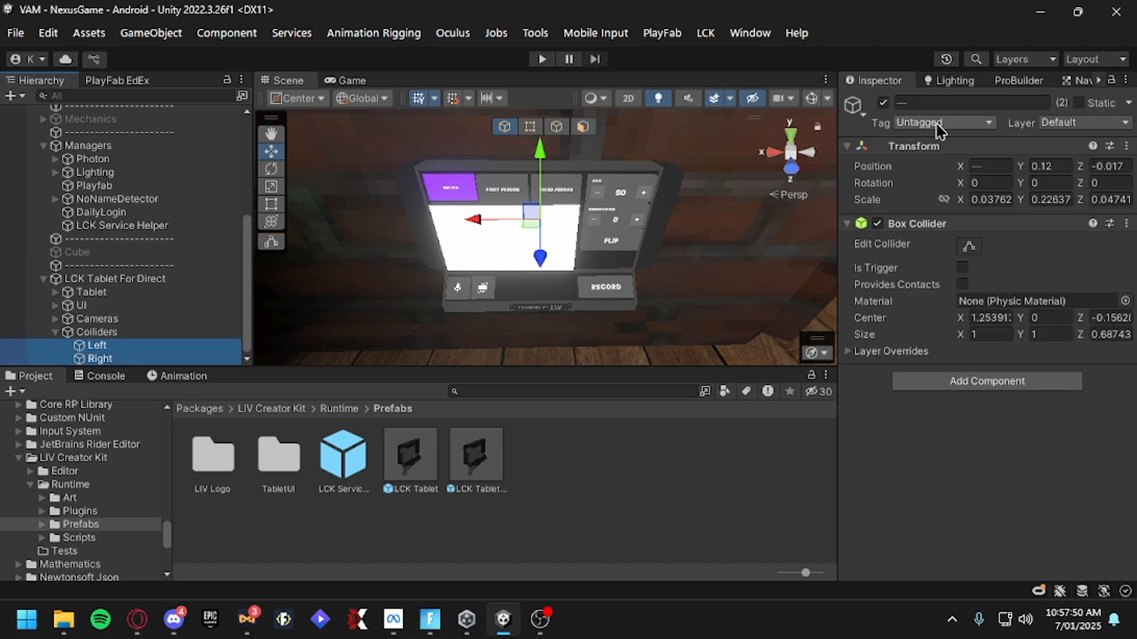
{"action": "left_click", "coordinate": [942, 122]}
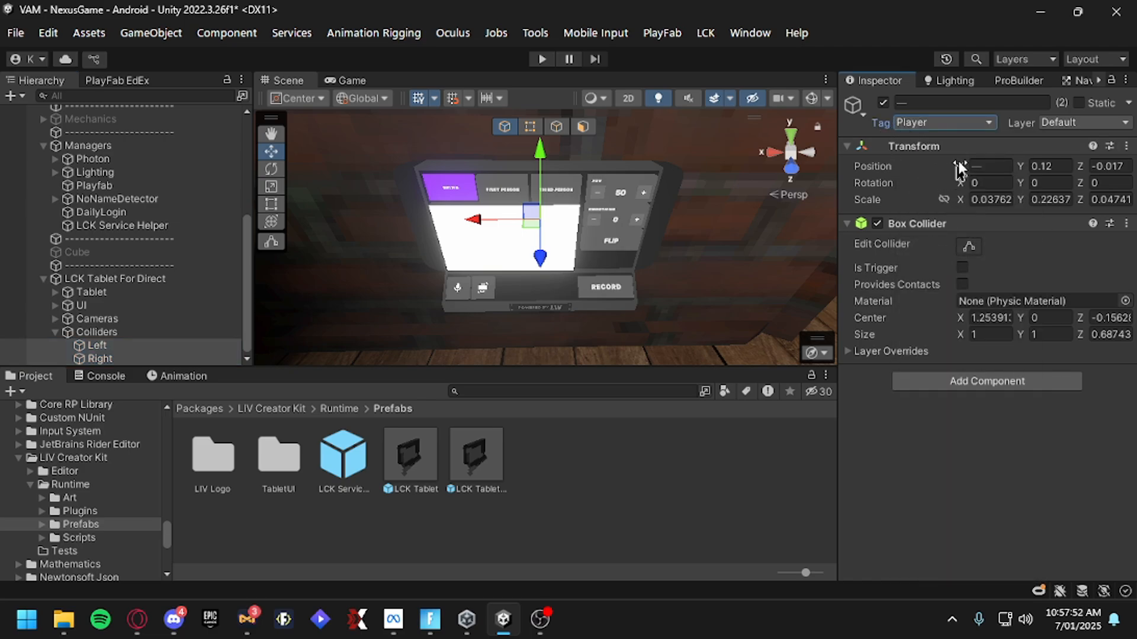
{"action": "mouse_move", "coordinate": [634, 188]}
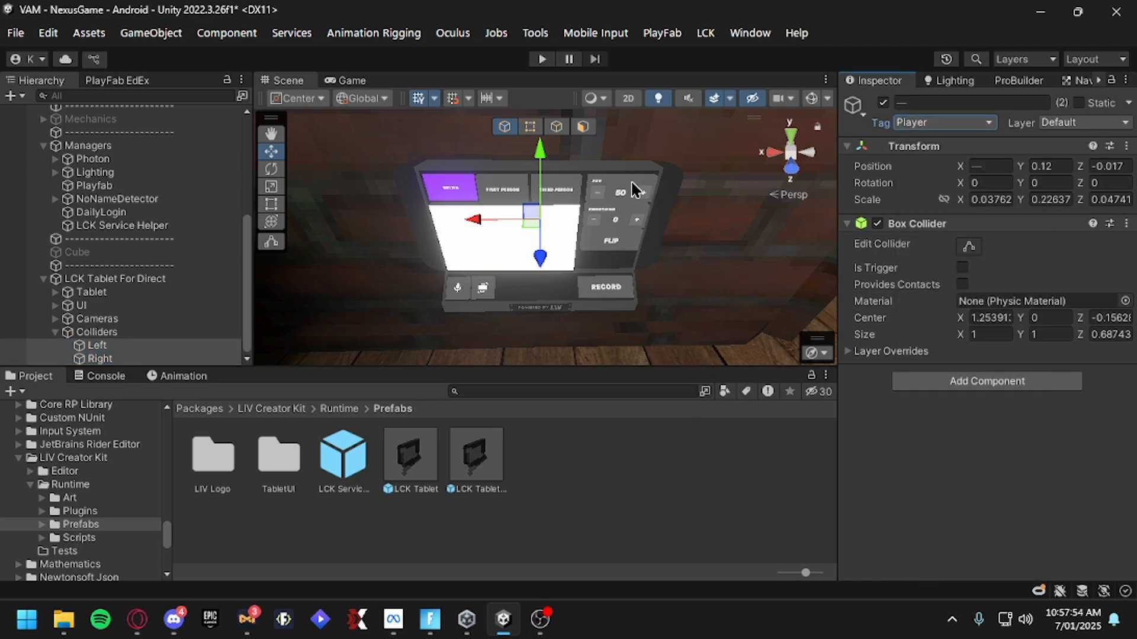
Show the LCK project settings section with HandTag as Trigger Enter Tag
{"action": "left_click", "coordinate": [47, 33]}
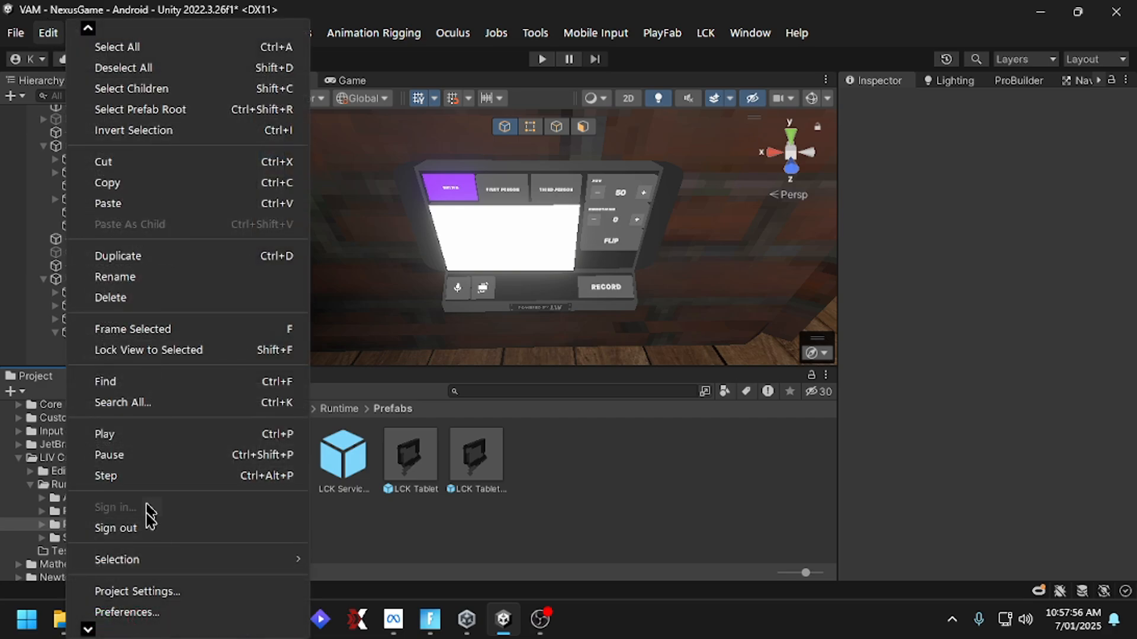
{"action": "left_click", "coordinate": [137, 591]}
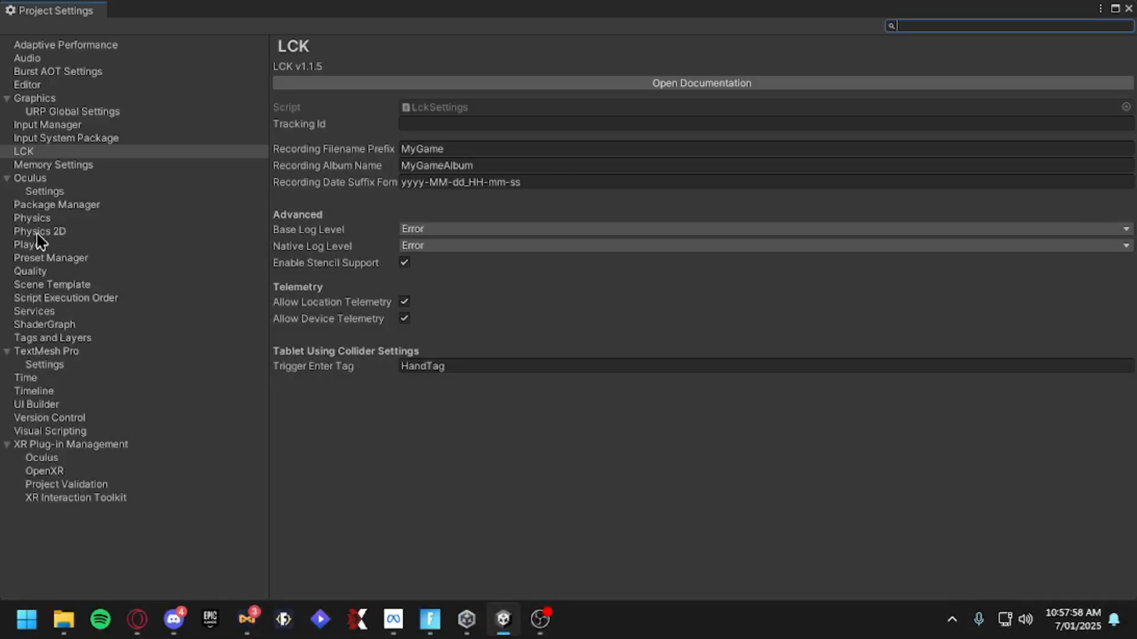
{"action": "left_click", "coordinate": [32, 218]}
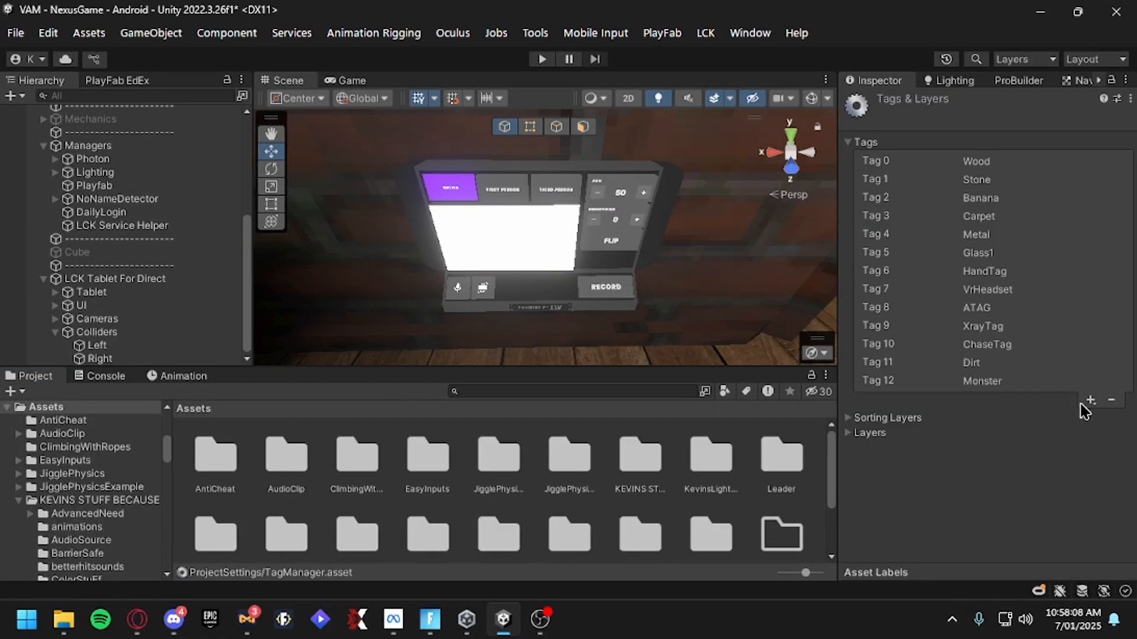
Set the Left and Right colliders to Untagged on the Player layer
{"action": "left_click", "coordinate": [1090, 400]}
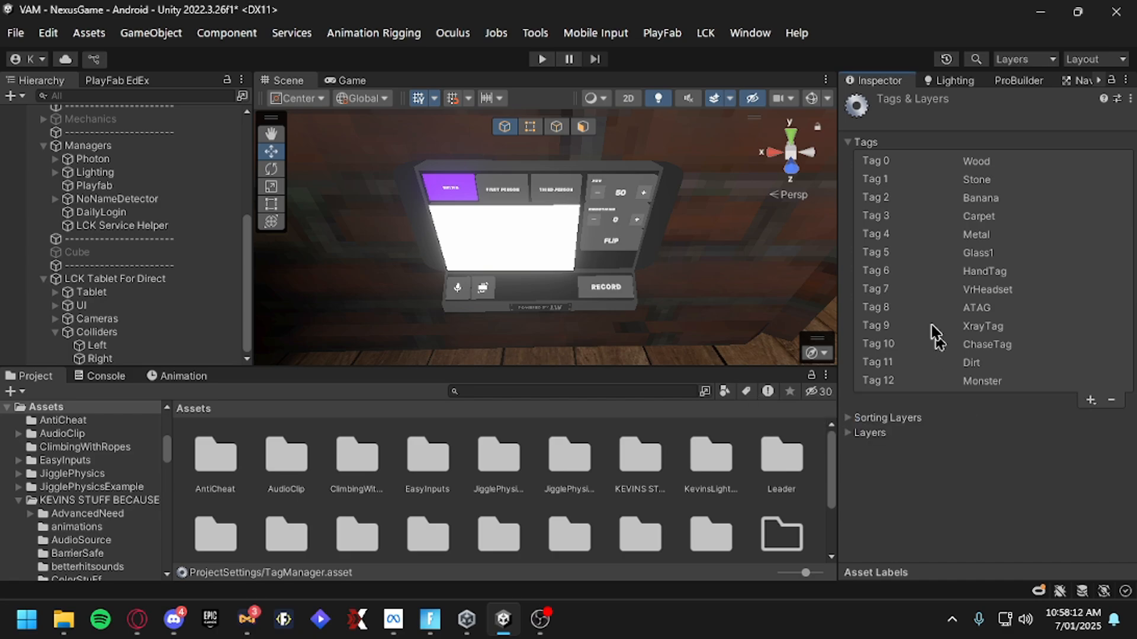
{"action": "mouse_move", "coordinate": [983, 365]}
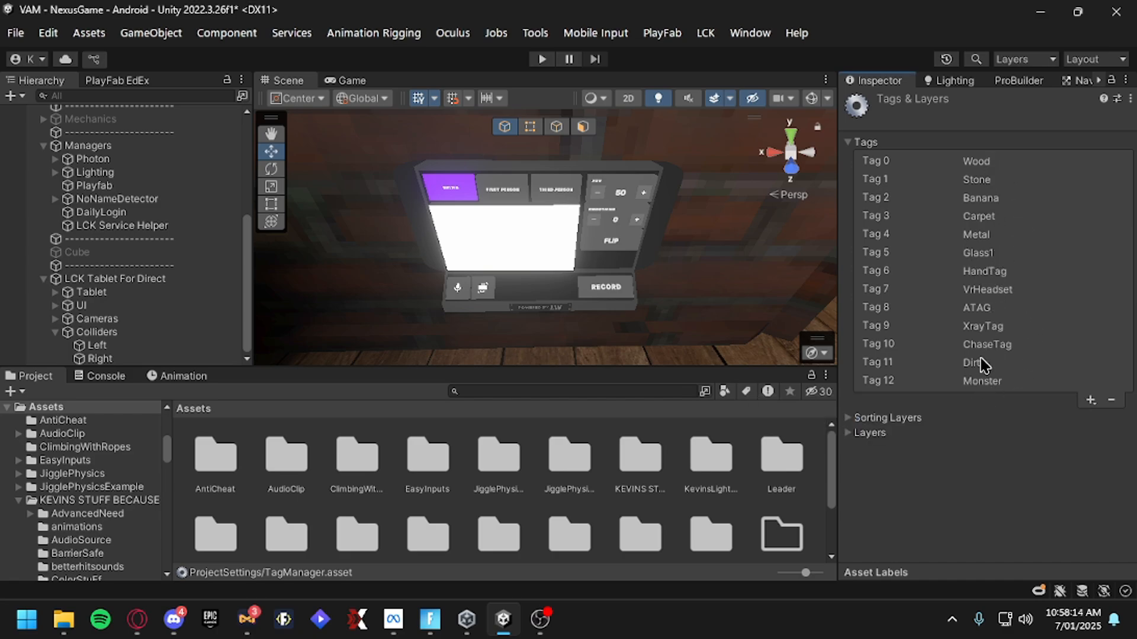
{"action": "left_click", "coordinate": [1091, 399]}
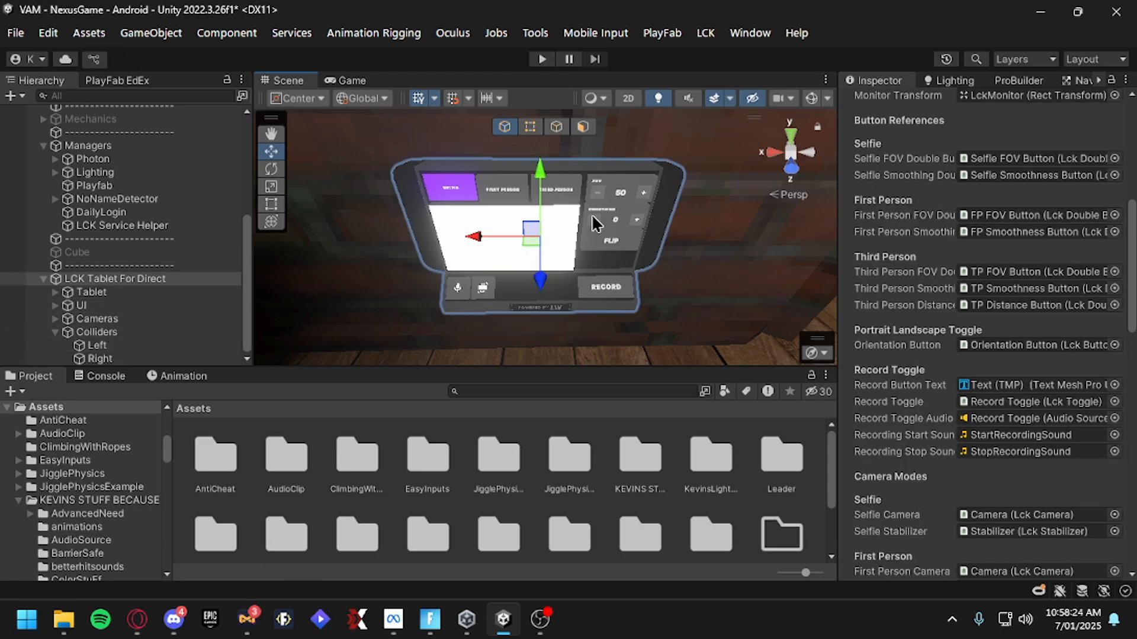
{"action": "left_click", "coordinate": [1076, 122]}
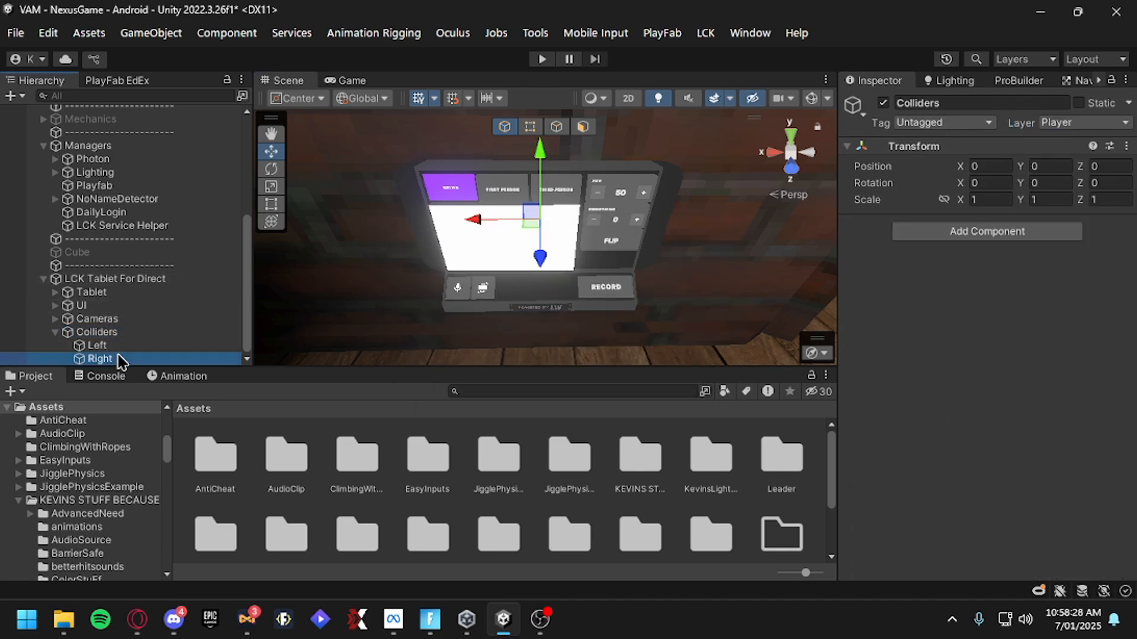
Reselect both colliders and head to Edit > Project Settings > Player
{"action": "left_click", "coordinate": [96, 345]}
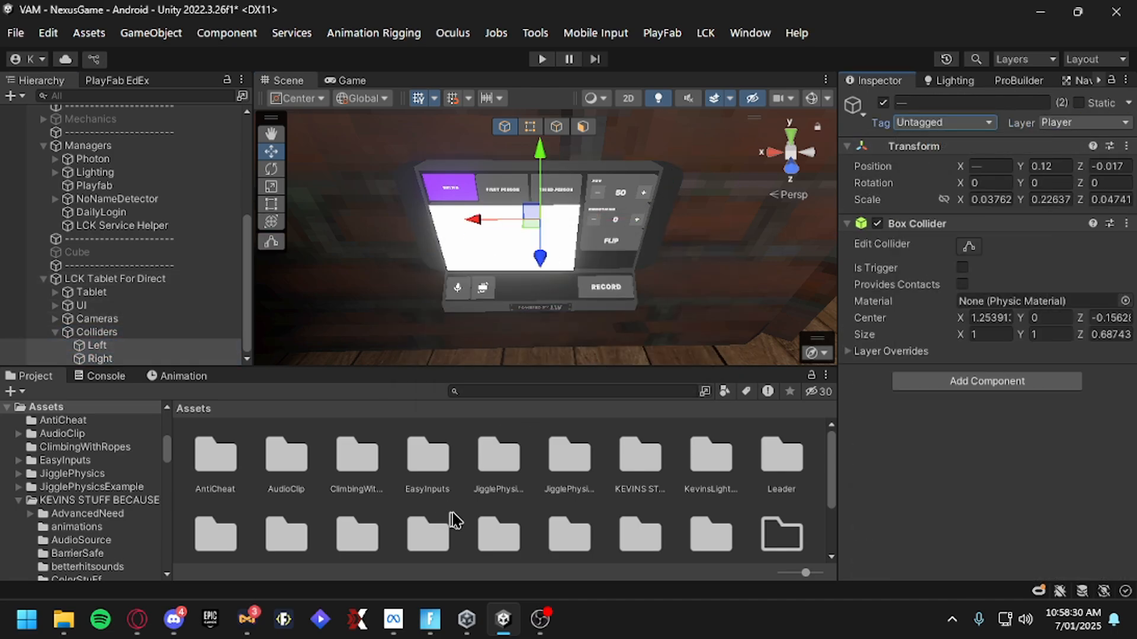
{"action": "left_click", "coordinate": [14, 32]}
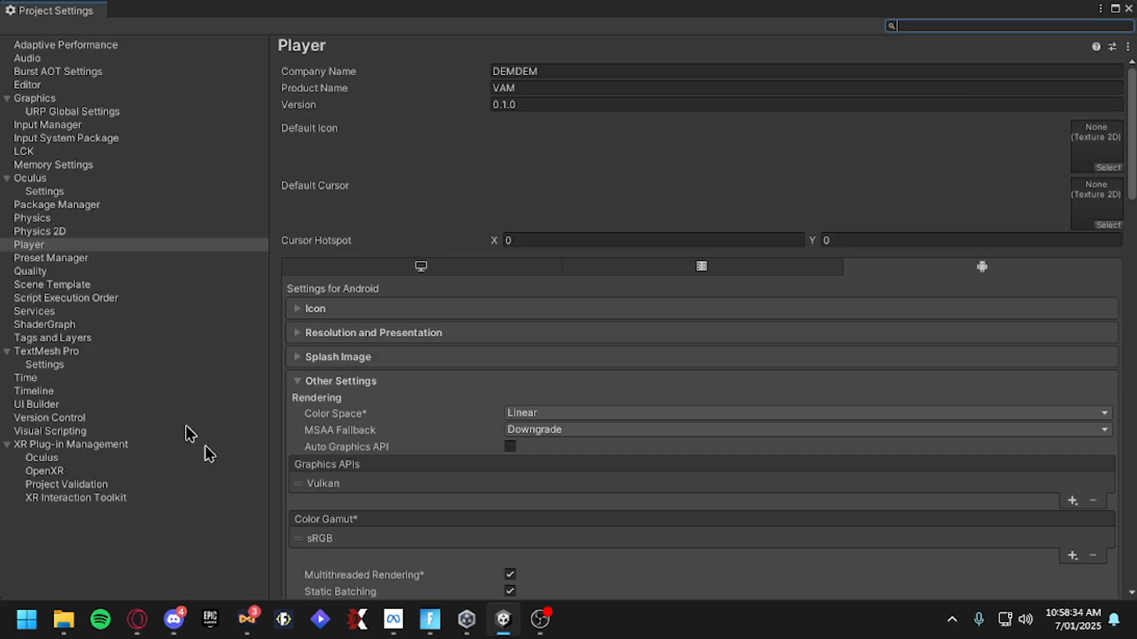
Stop the Player layer colliding with itself in the Physics layer matrix
{"action": "left_click", "coordinate": [32, 217]}
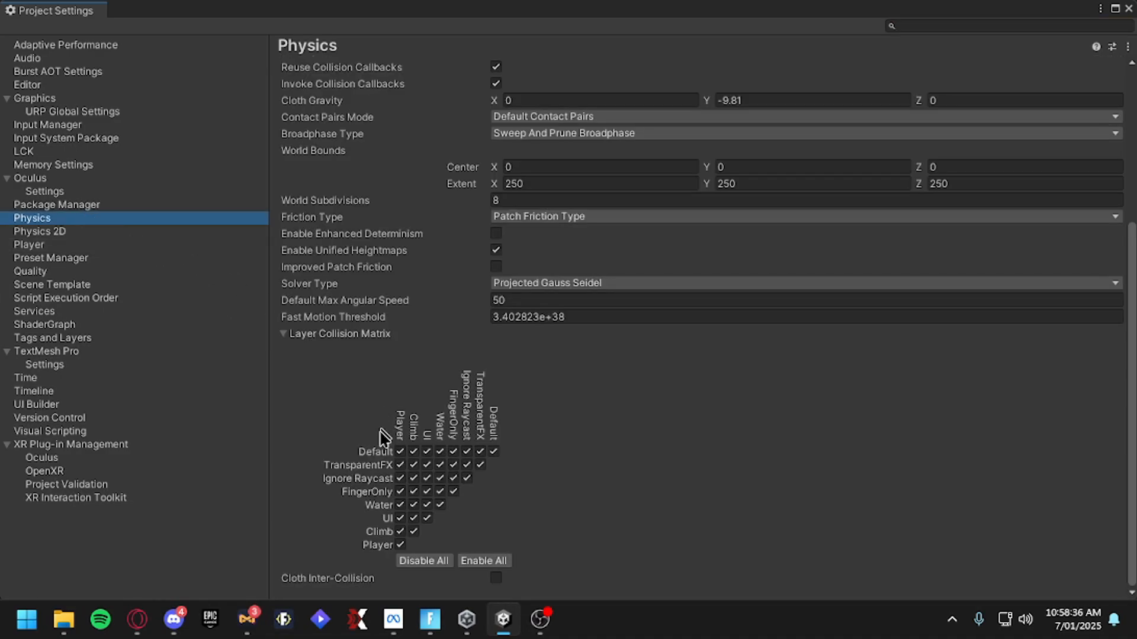
{"action": "mouse_move", "coordinate": [401, 544]}
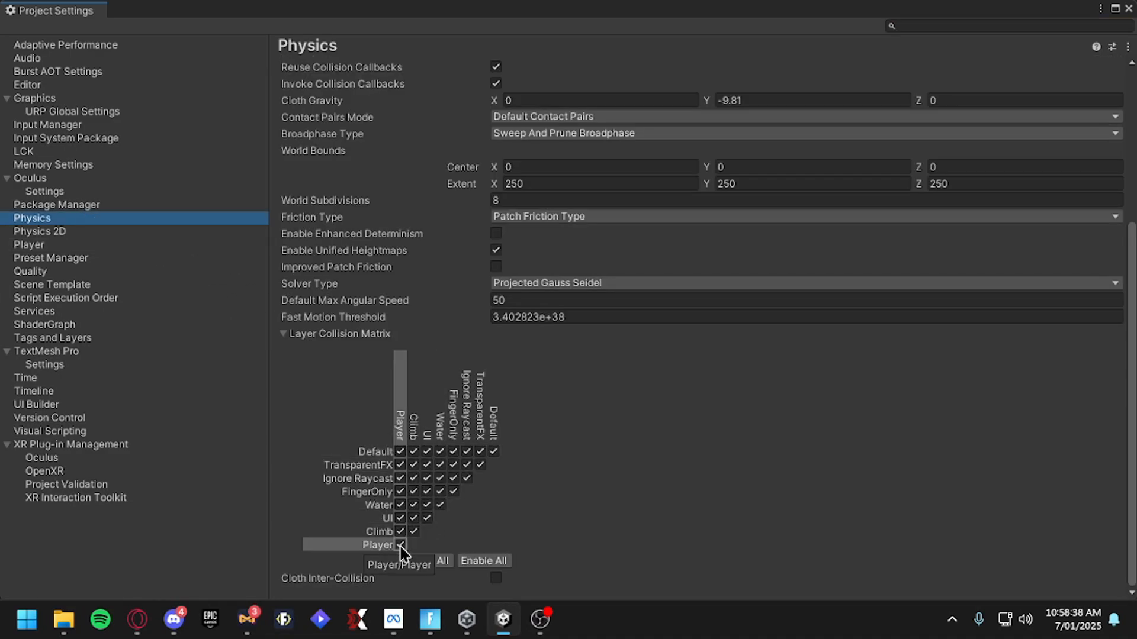
{"action": "left_click", "coordinate": [400, 544]}
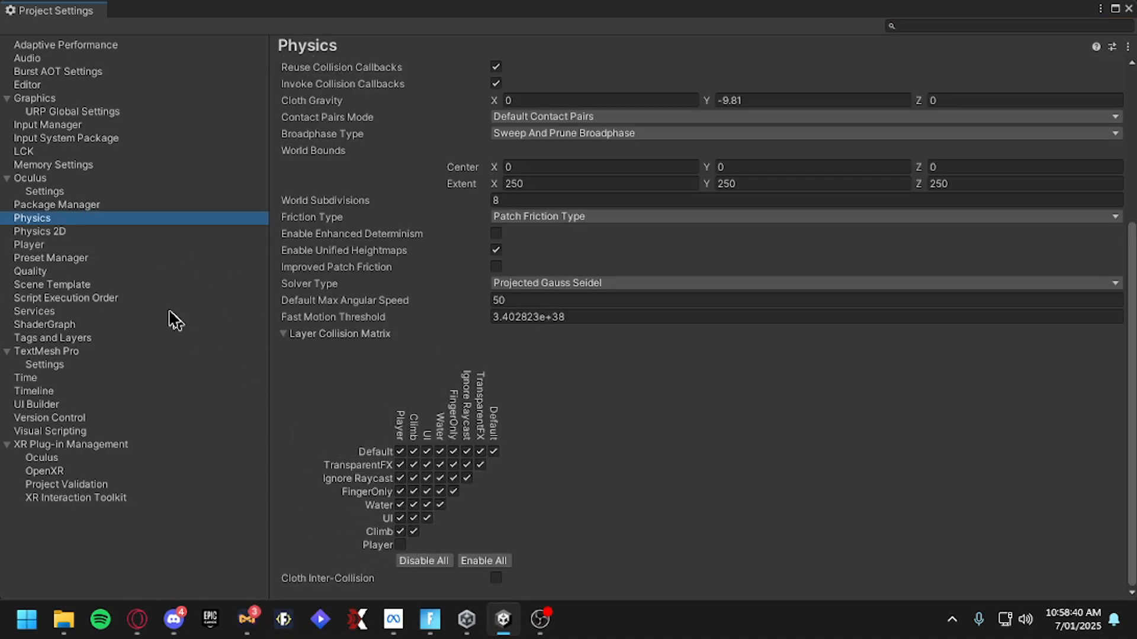
{"action": "mouse_move", "coordinate": [67, 261]}
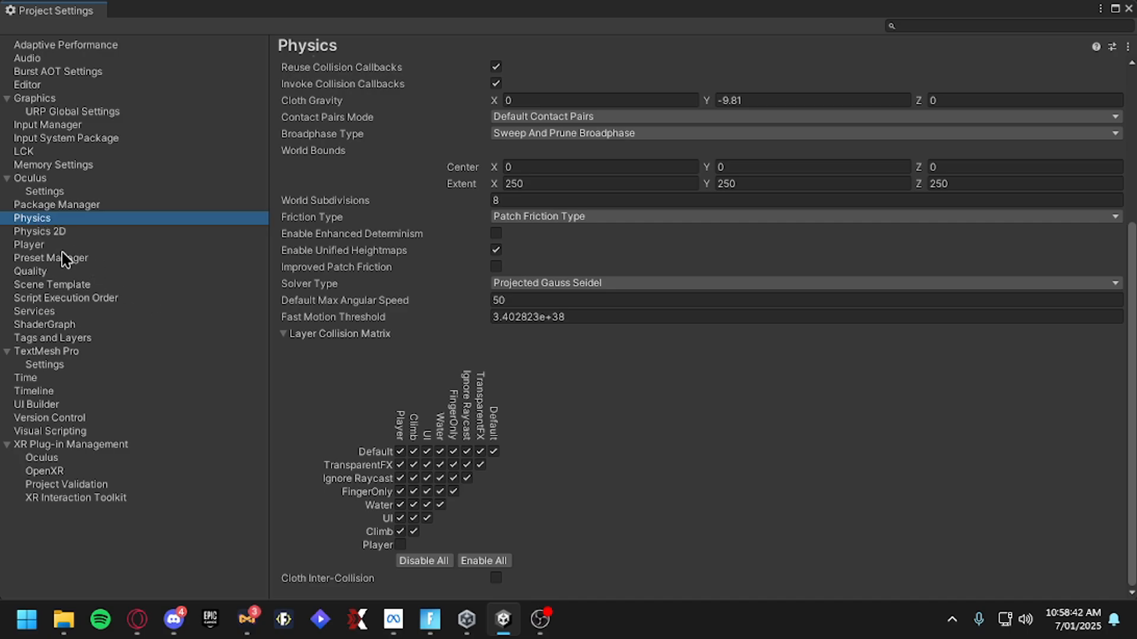
Keep Vulkan as the only Android graphics API and close Project Settings
{"action": "left_click", "coordinate": [29, 244]}
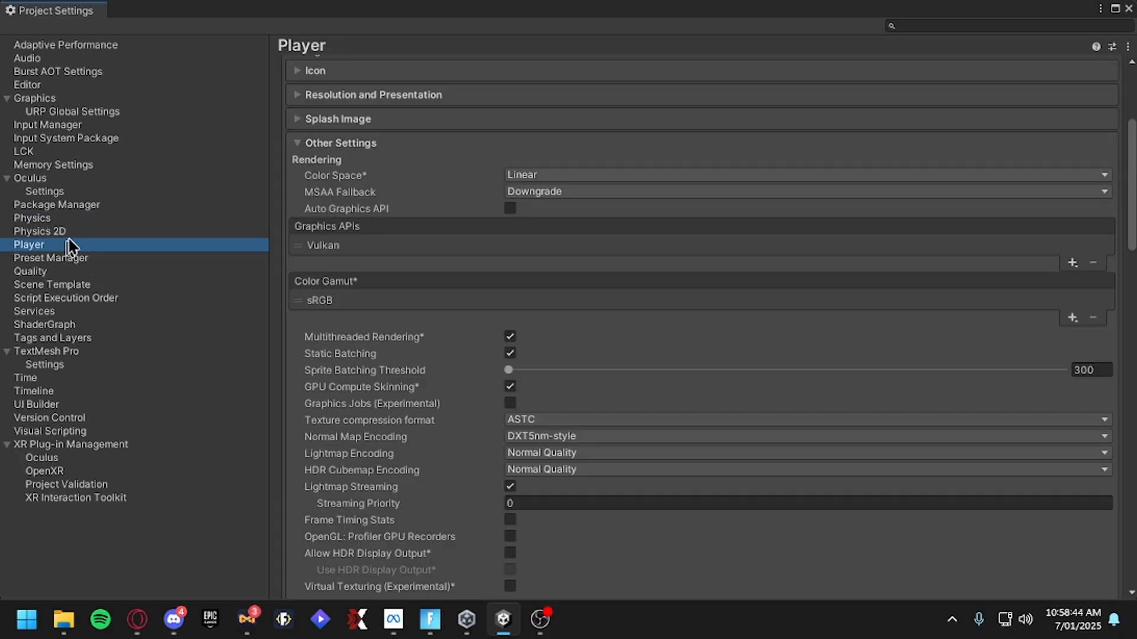
{"action": "scroll", "scroll_direction": "up", "scroll_amount": 3}
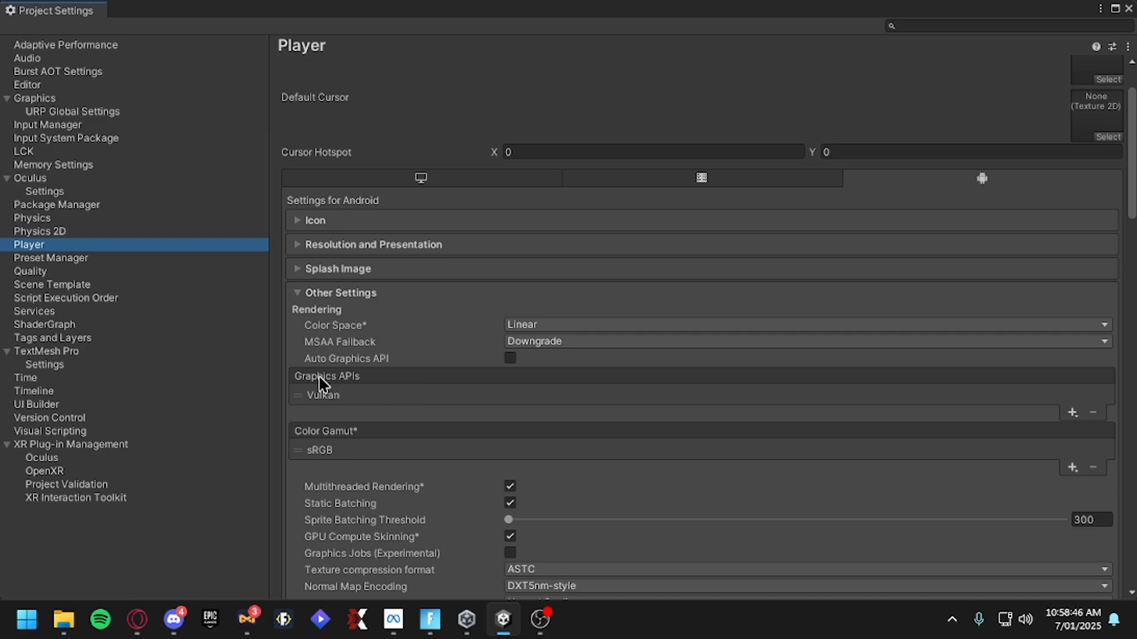
{"action": "mouse_move", "coordinate": [1088, 423]}
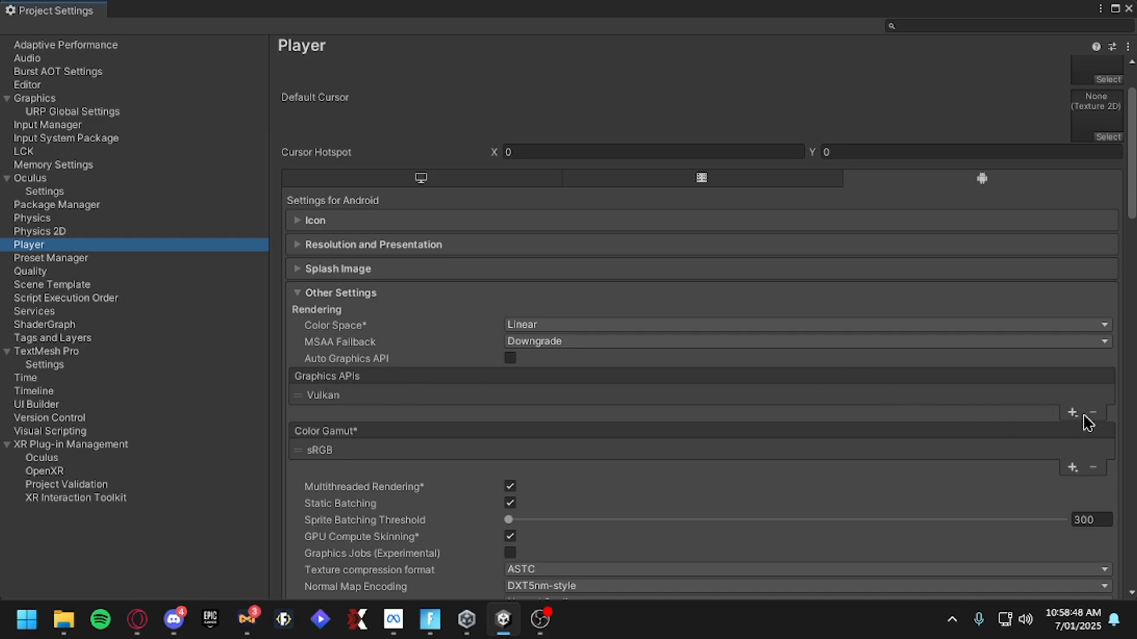
{"action": "left_click", "coordinate": [1072, 413]}
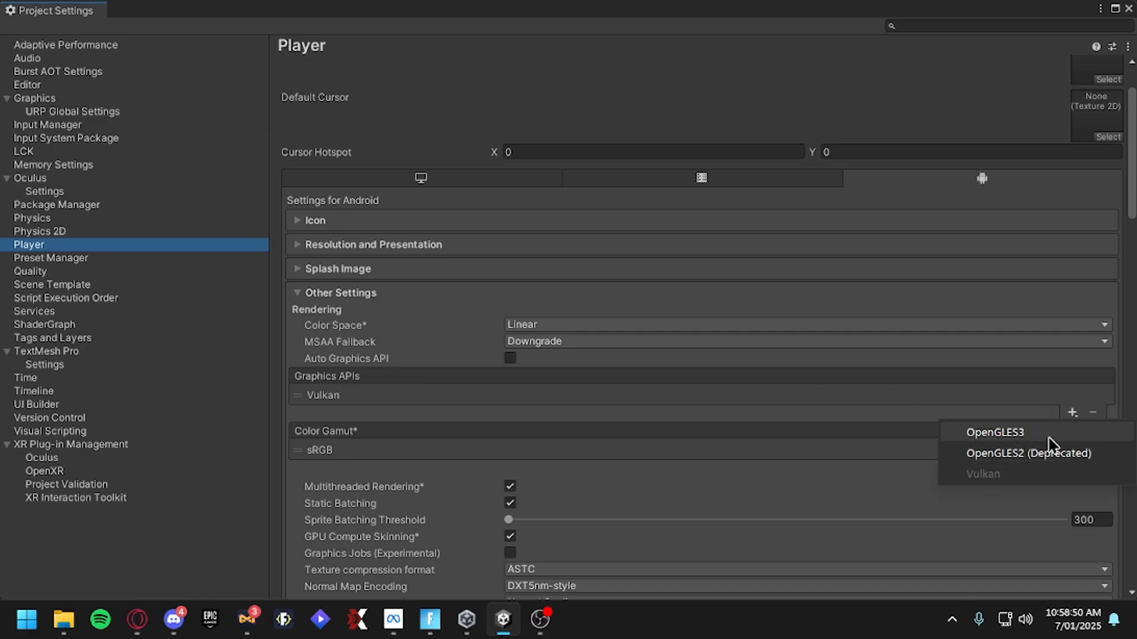
{"action": "mouse_move", "coordinate": [542, 419]}
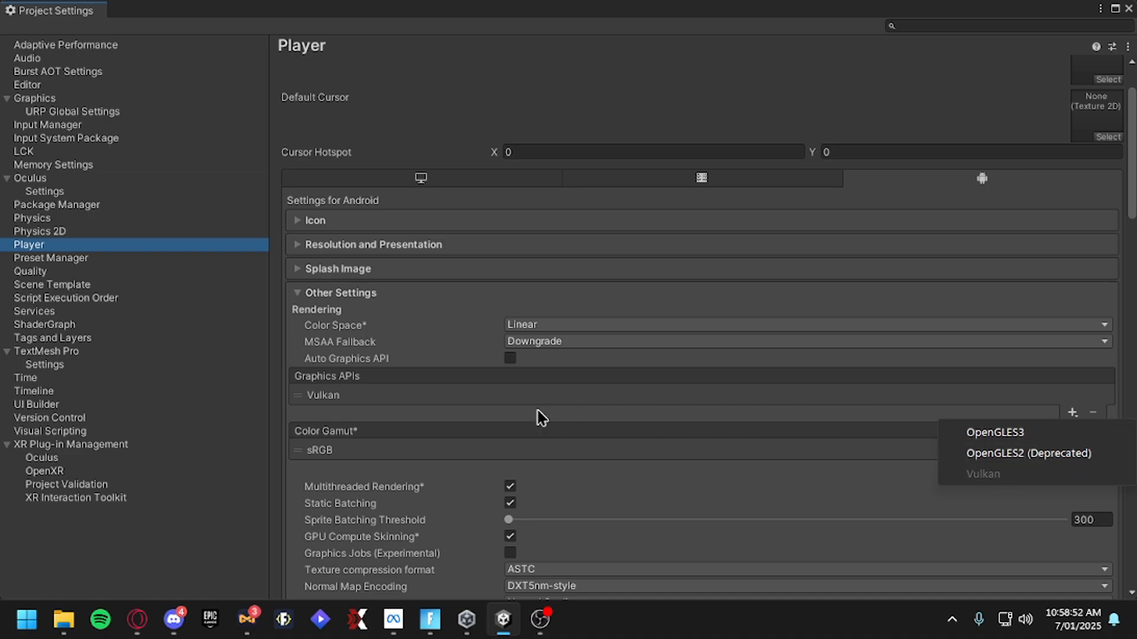
{"action": "left_click", "coordinate": [322, 394]}
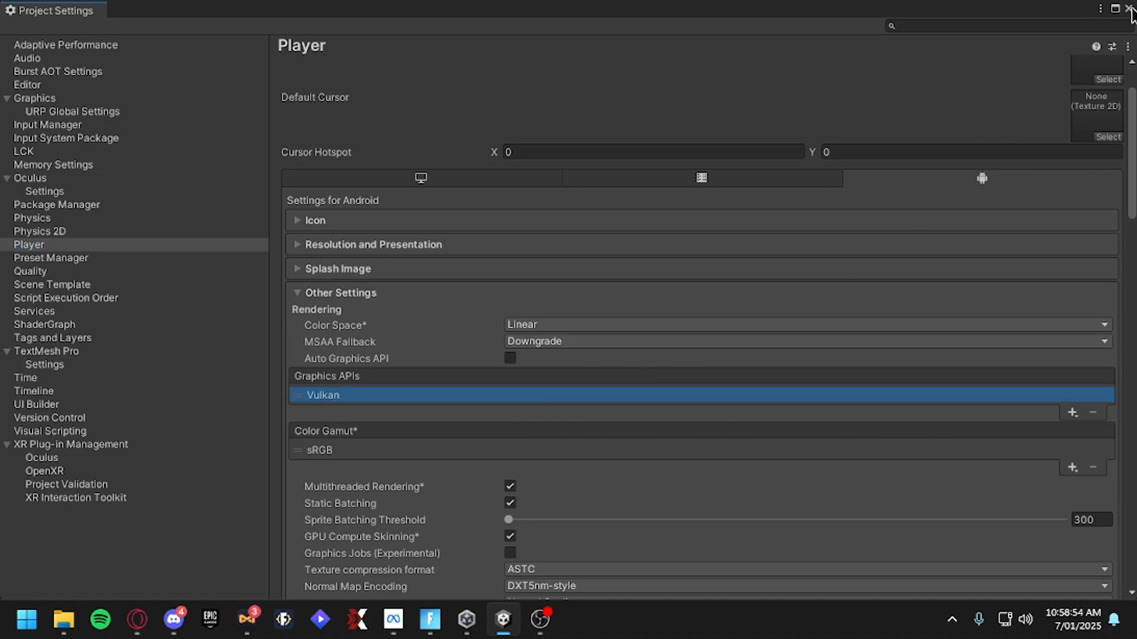
{"action": "left_click", "coordinate": [1129, 9]}
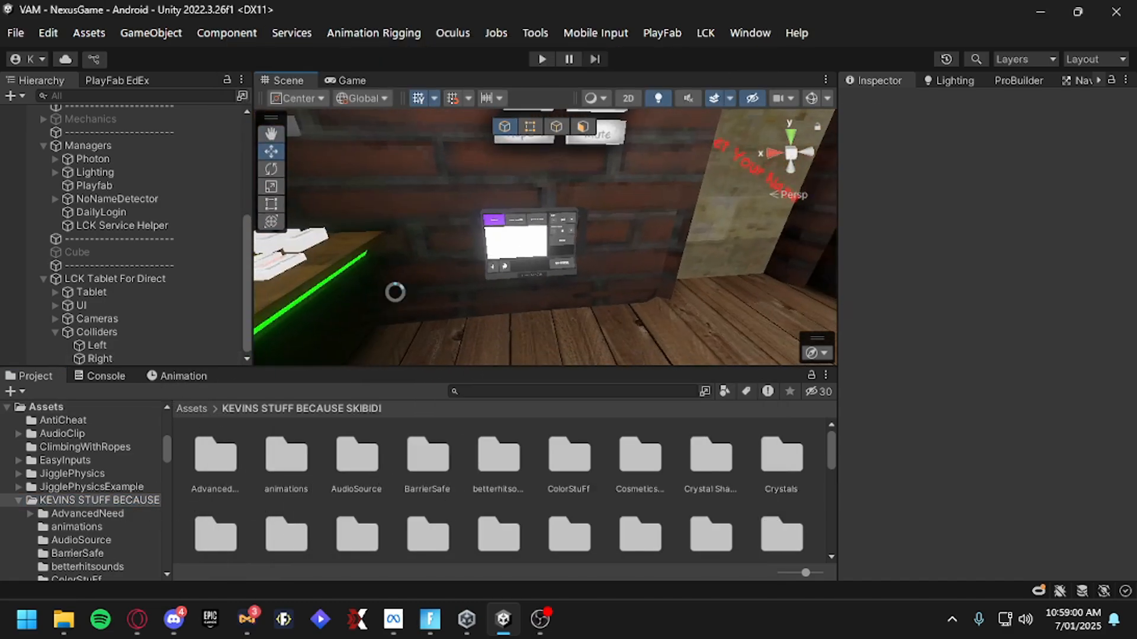
Show both hand controllers' Capsules with HandTag and trigger colliders, then enter play mode
{"action": "scroll", "scroll_direction": "up", "scroll_amount": 3}
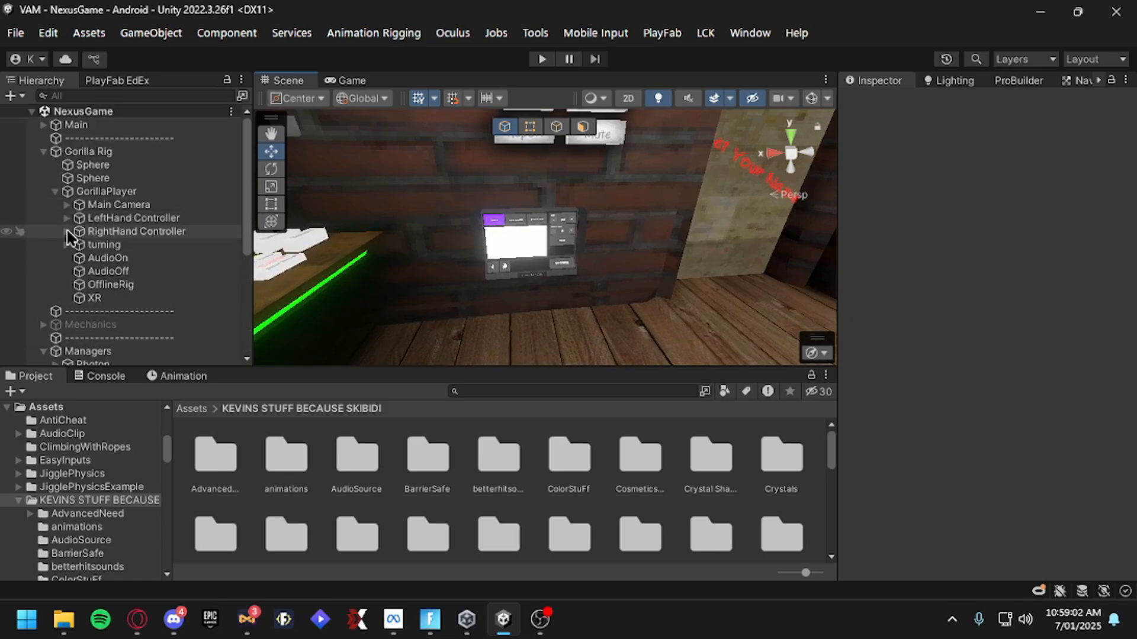
{"action": "left_click", "coordinate": [118, 272]}
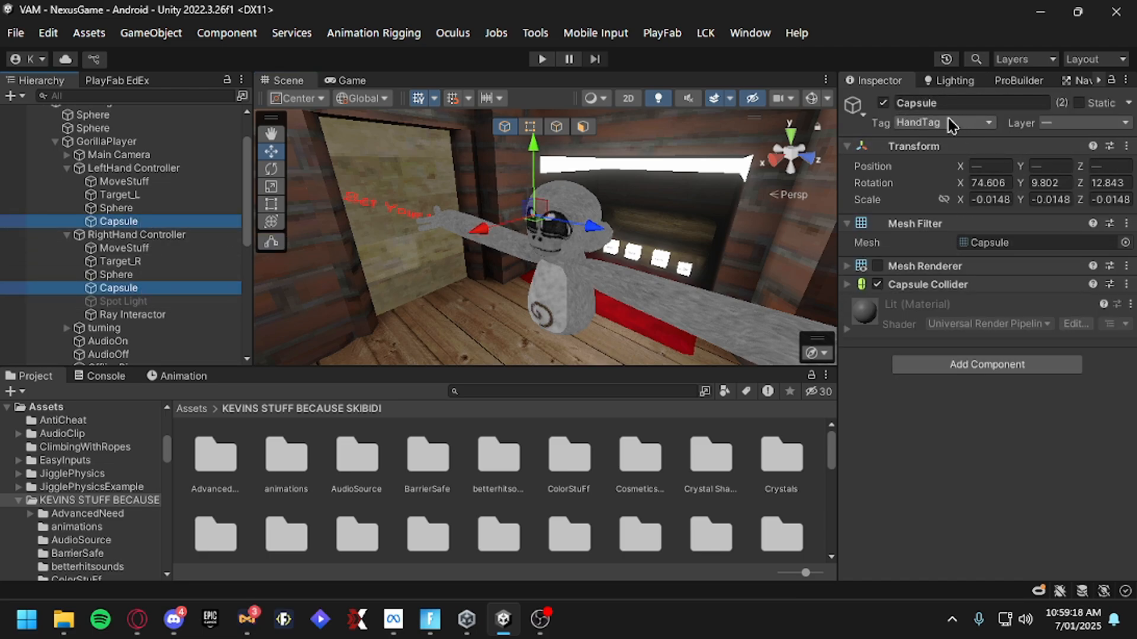
{"action": "left_click", "coordinate": [47, 33]}
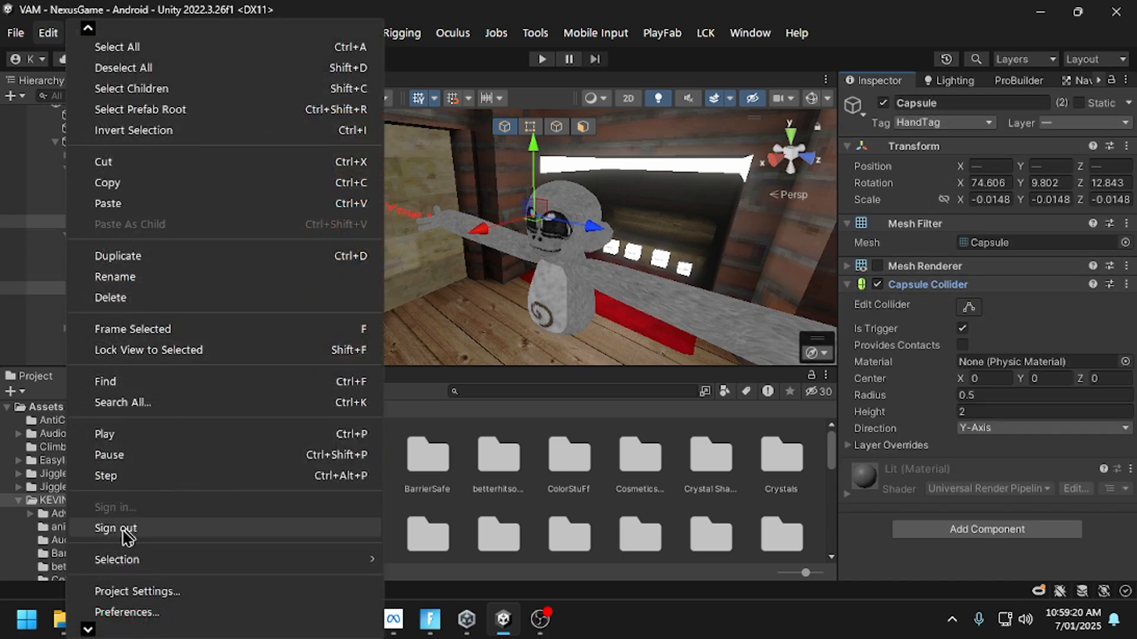
{"action": "left_click", "coordinate": [137, 592]}
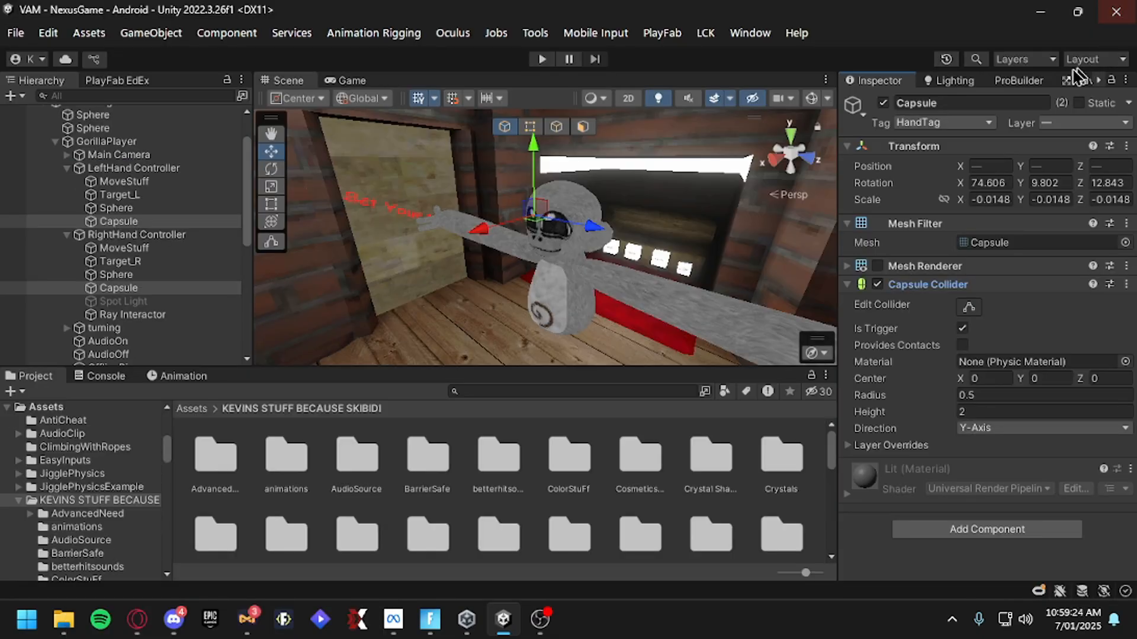
{"action": "mouse_move", "coordinate": [727, 414]}
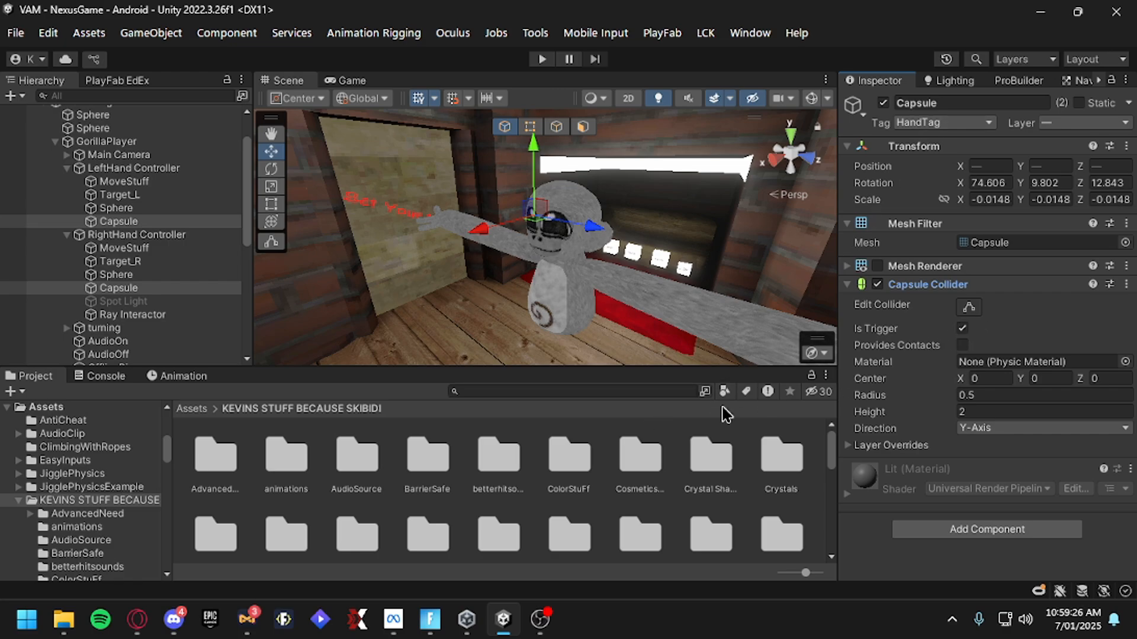
{"action": "left_click", "coordinate": [541, 58]}
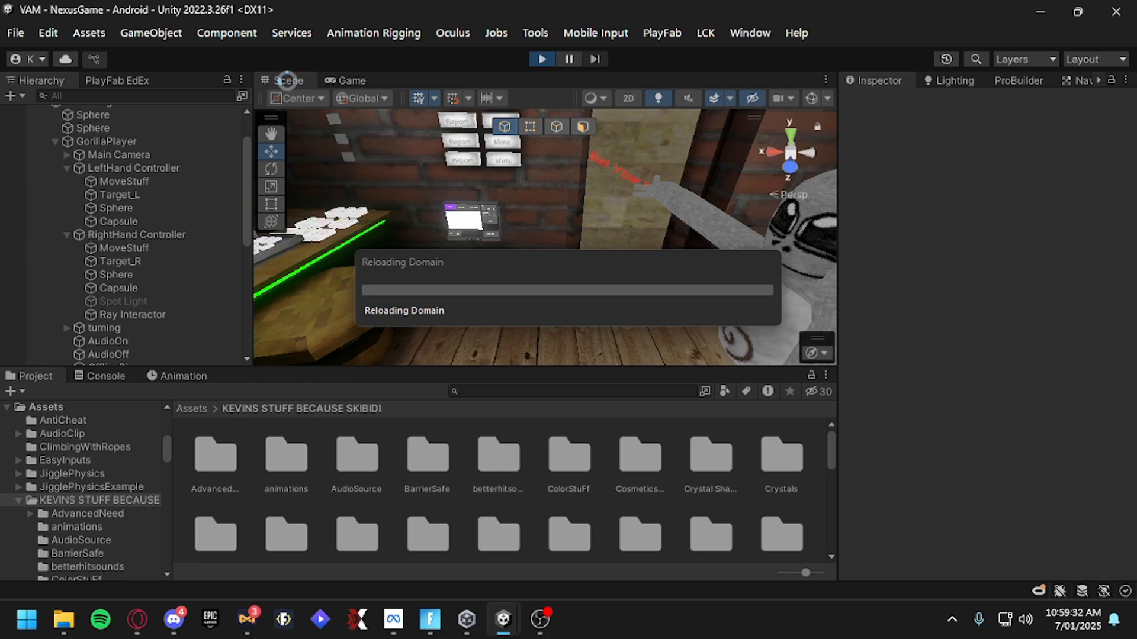
{"action": "mouse_move", "coordinate": [172, 620]}
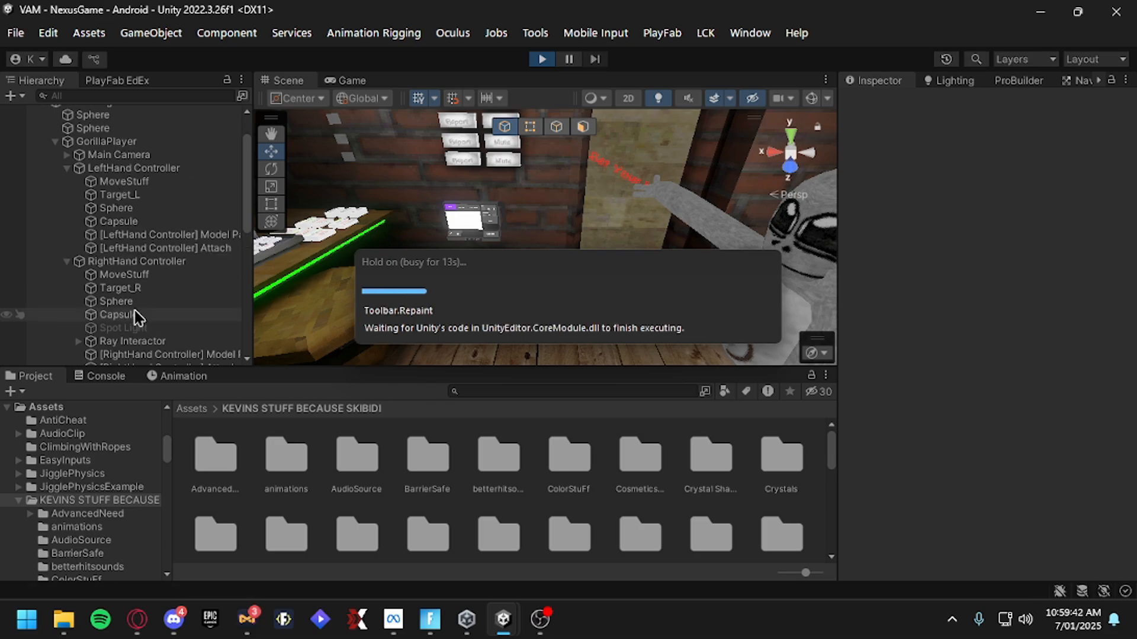
In the Scene view, select the spawned player's RightHandCosmetics and expand the NexusGame objects
{"action": "right_click", "coordinate": [132, 341]}
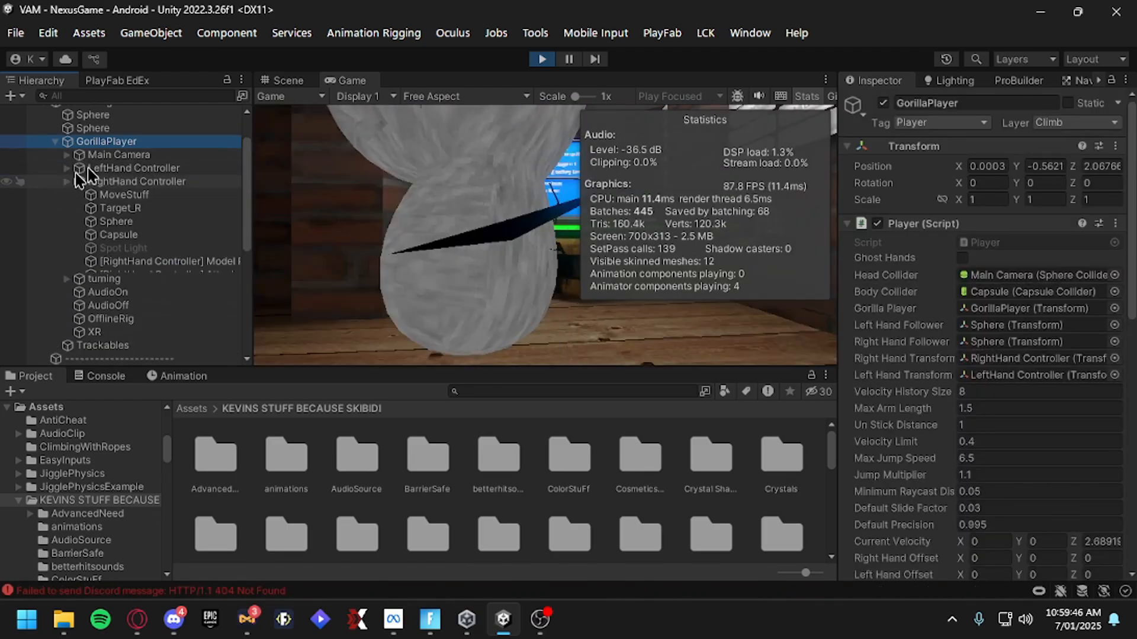
{"action": "left_click", "coordinate": [285, 81]}
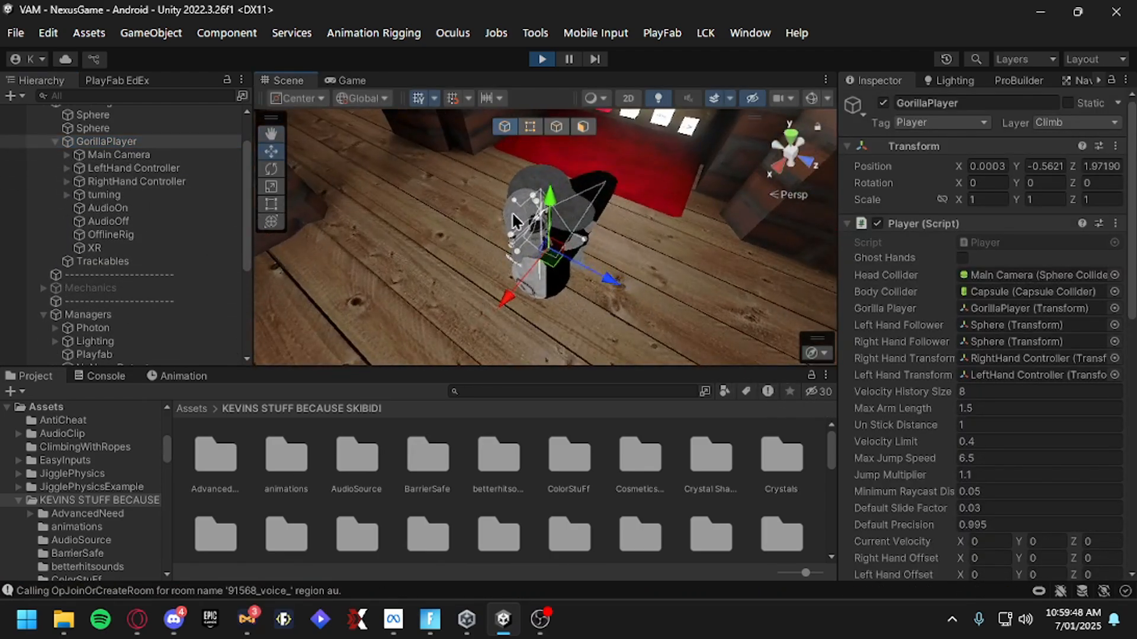
{"action": "left_click", "coordinate": [136, 319]}
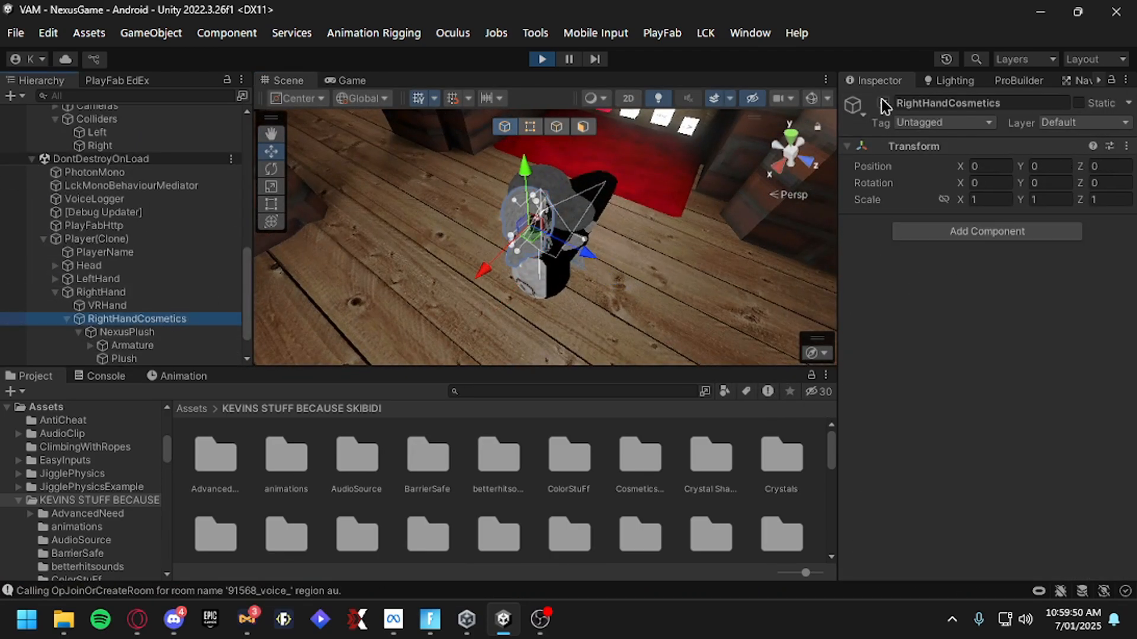
{"action": "left_click", "coordinate": [33, 111]}
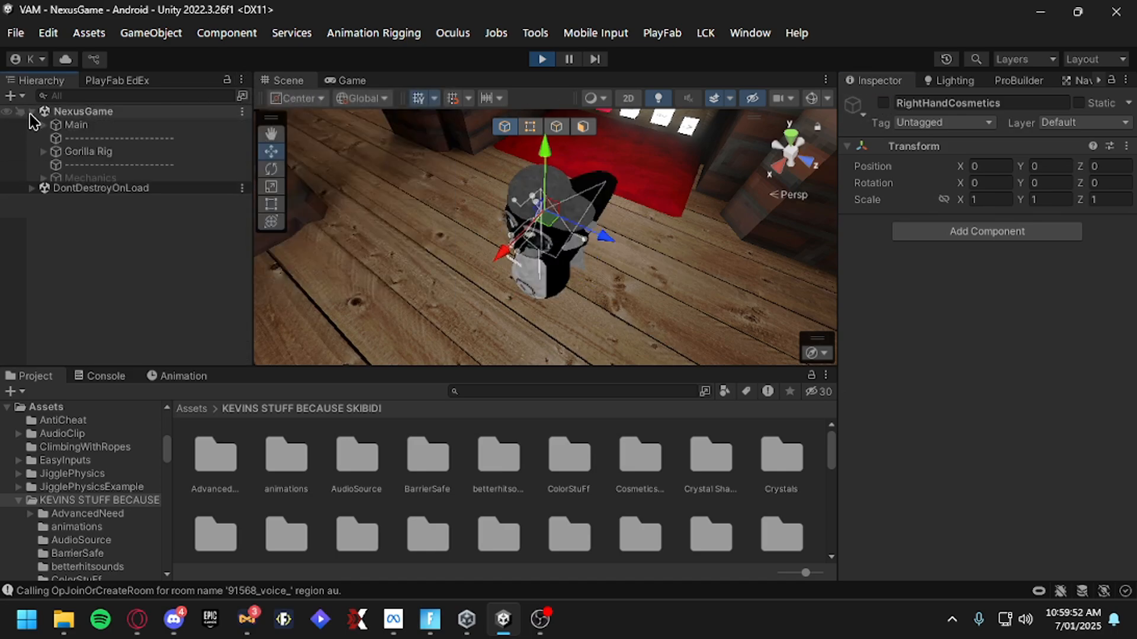
{"action": "left_click", "coordinate": [106, 191]}
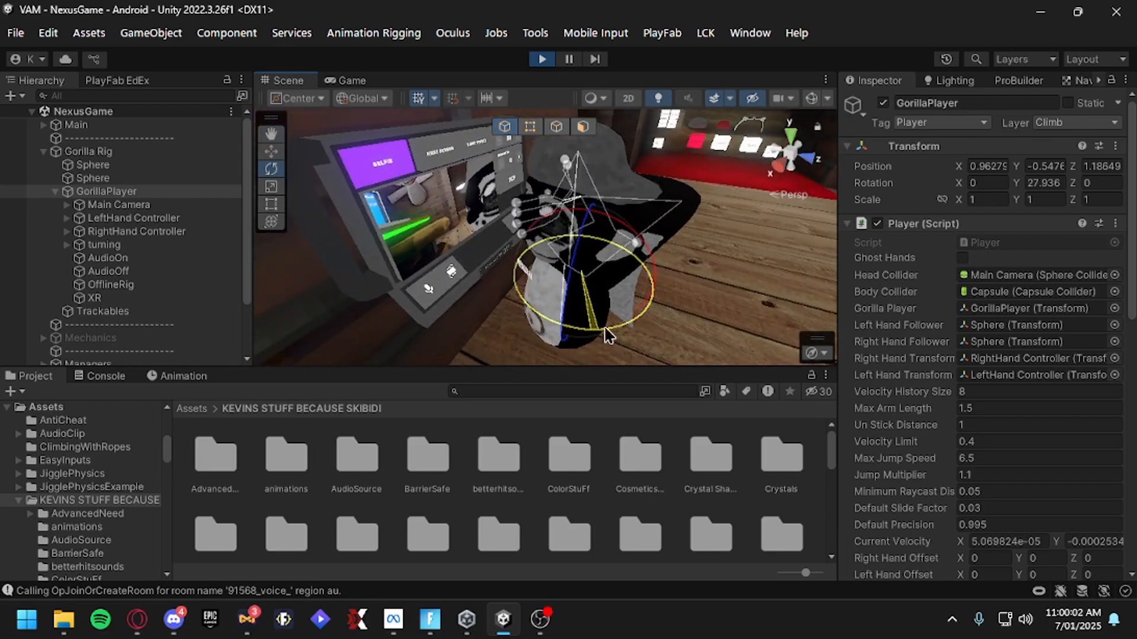
Select GorillaPlayer and nearby scene objects to frame the LCK tablet beside the player's hands
{"action": "left_click", "coordinate": [136, 232]}
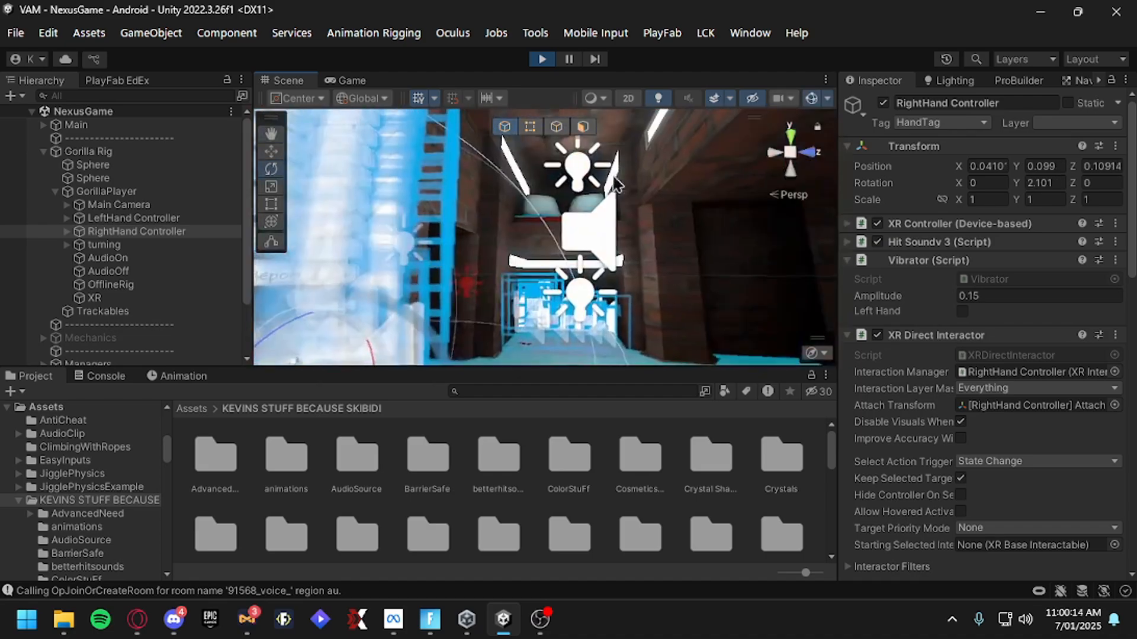
{"action": "left_click", "coordinate": [151, 258]}
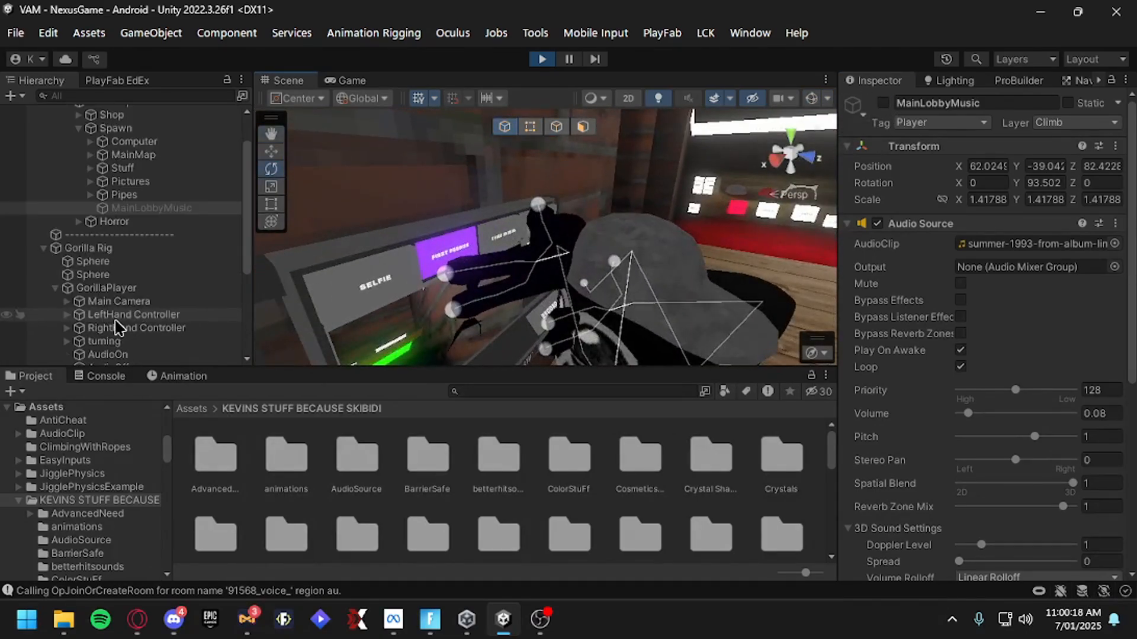
{"action": "left_click", "coordinate": [136, 327]}
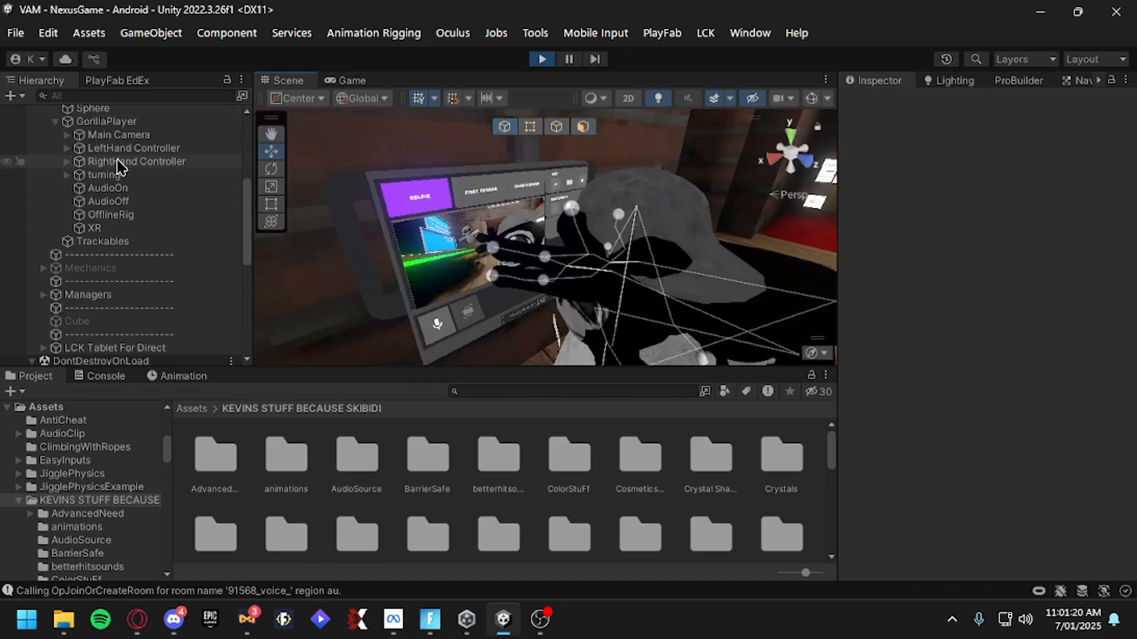
Inspect GorillaPlayer, turning and RightHand Controller in the Hierarchy
{"action": "left_click", "coordinate": [106, 121]}
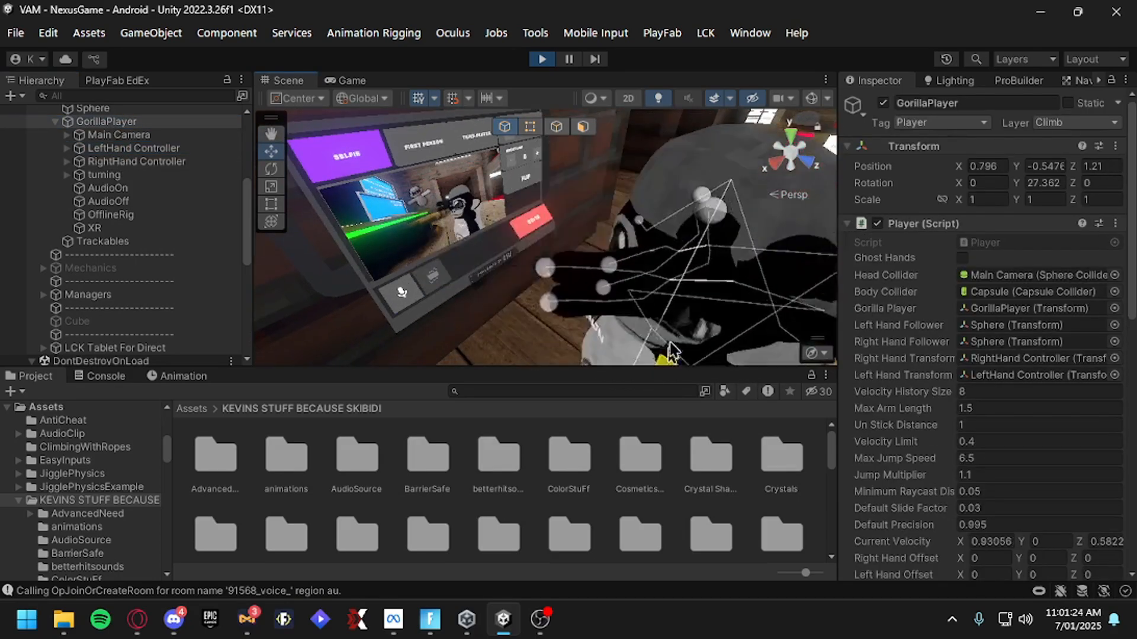
{"action": "left_click", "coordinate": [104, 174]}
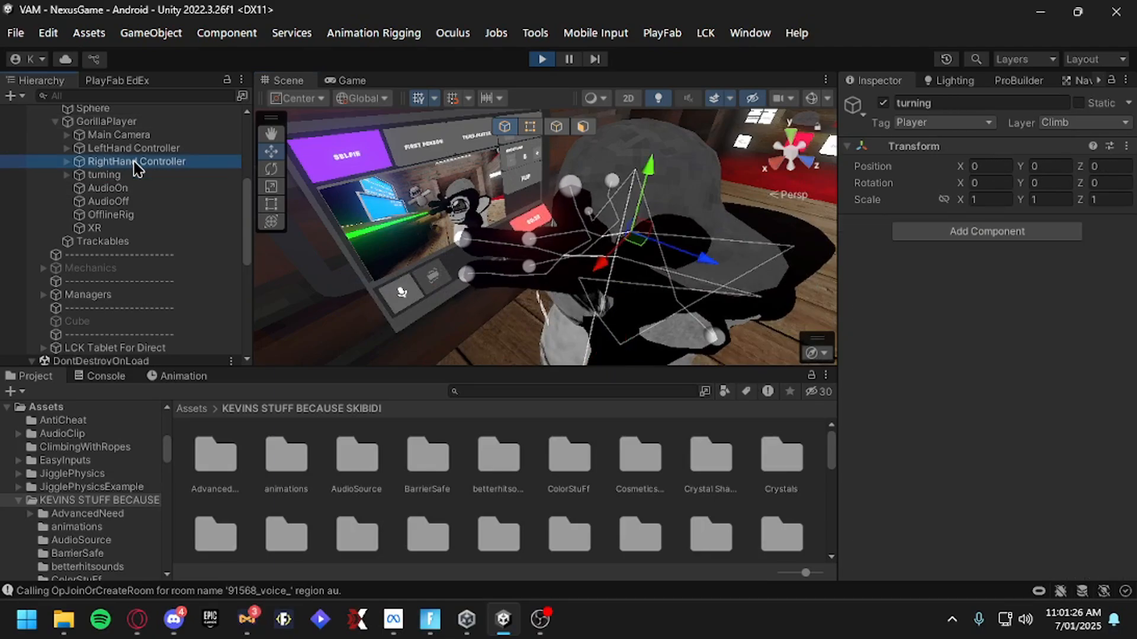
{"action": "left_click", "coordinate": [136, 161]}
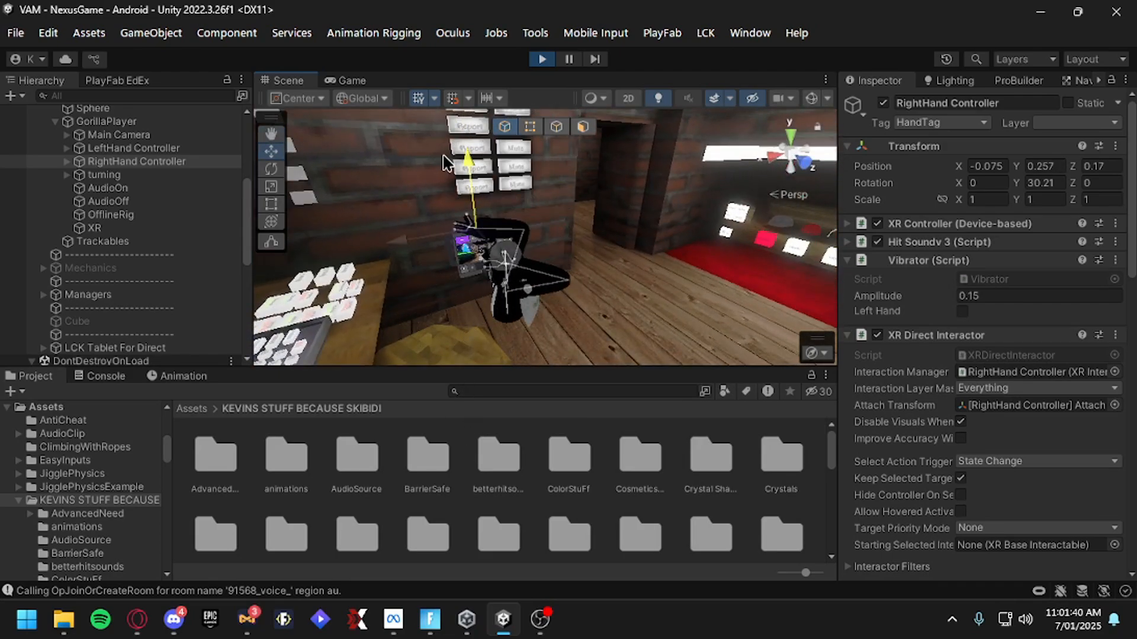
Switch to the Game view and stop play mode
{"action": "left_click", "coordinate": [106, 121]}
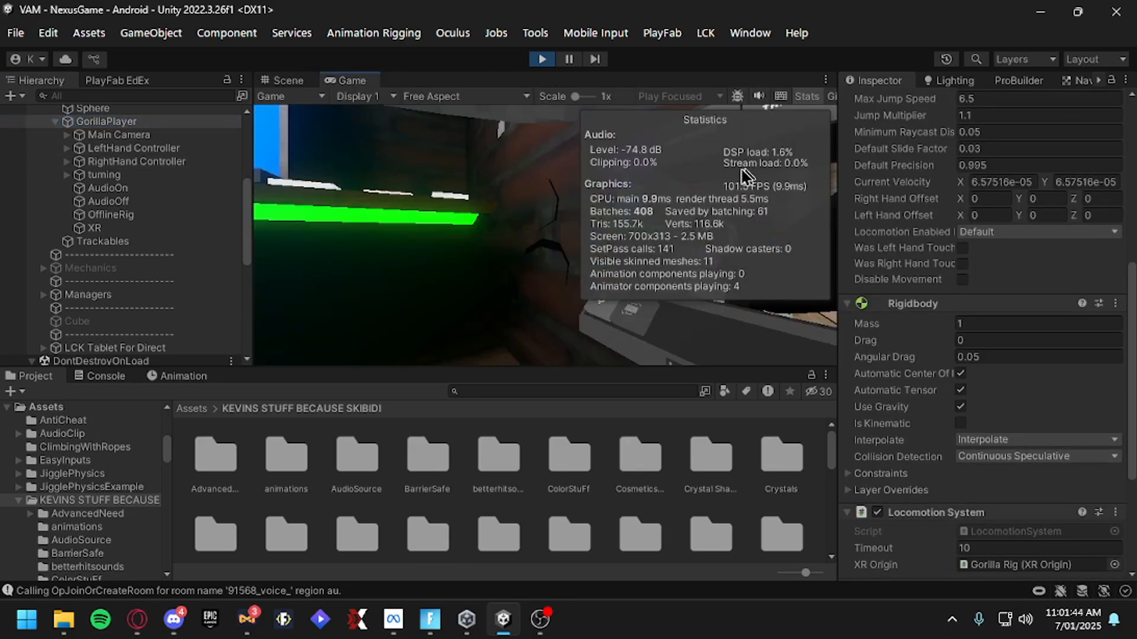
{"action": "left_click", "coordinate": [286, 81]}
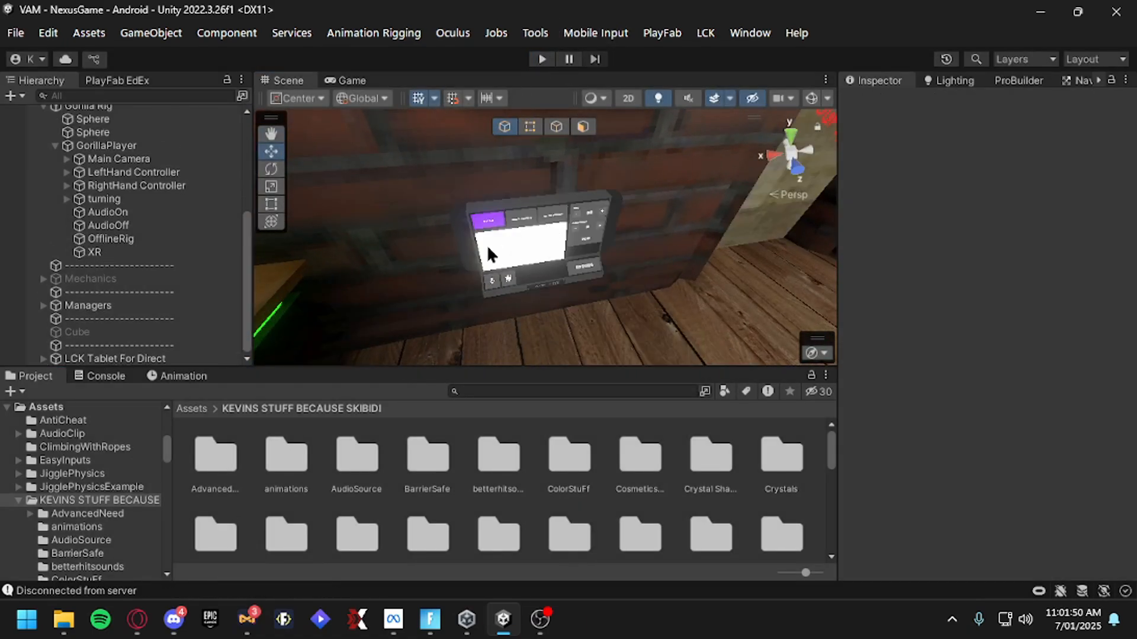
From File Explorer, open the newest MyGame clip in Videos/MyGameAlbum
{"action": "left_click", "coordinate": [63, 620]}
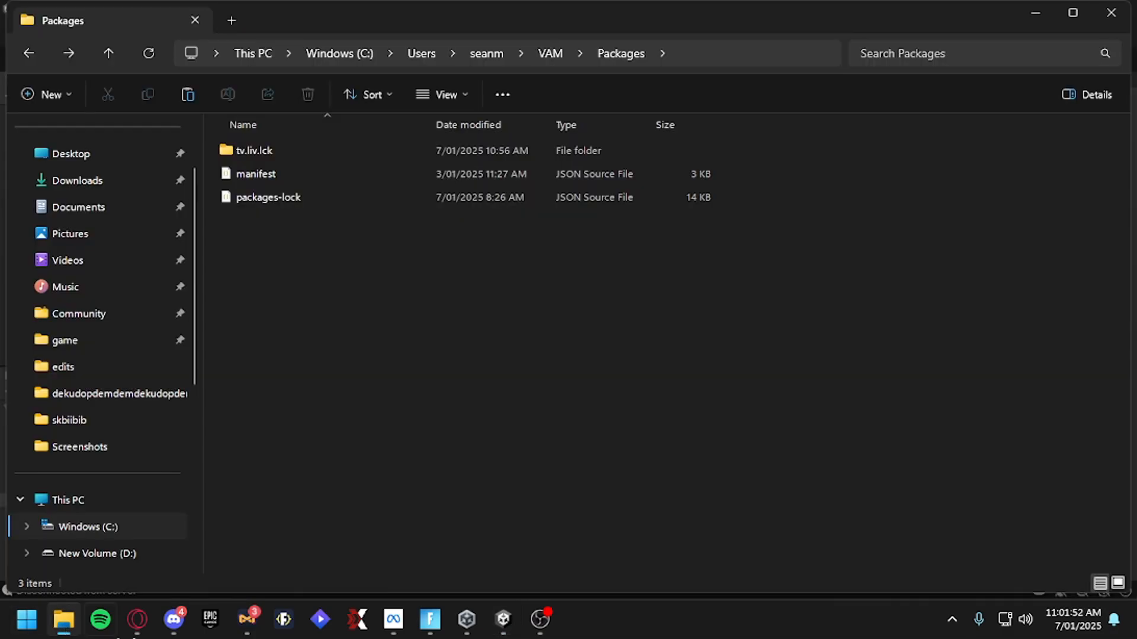
{"action": "left_click", "coordinate": [67, 260]}
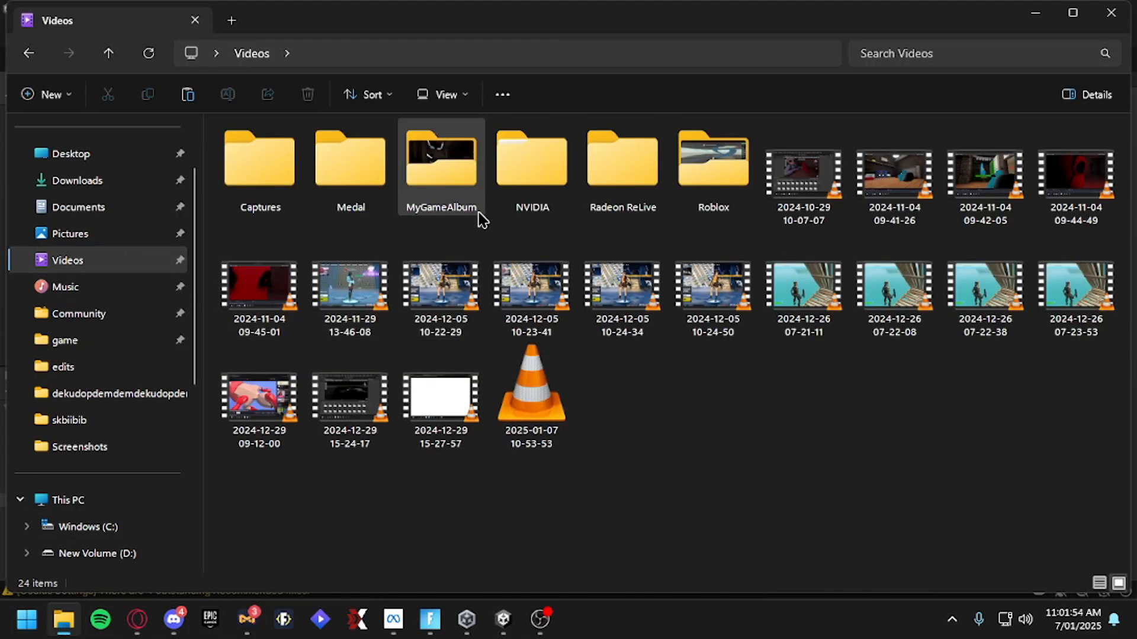
{"action": "double_click", "coordinate": [441, 161]}
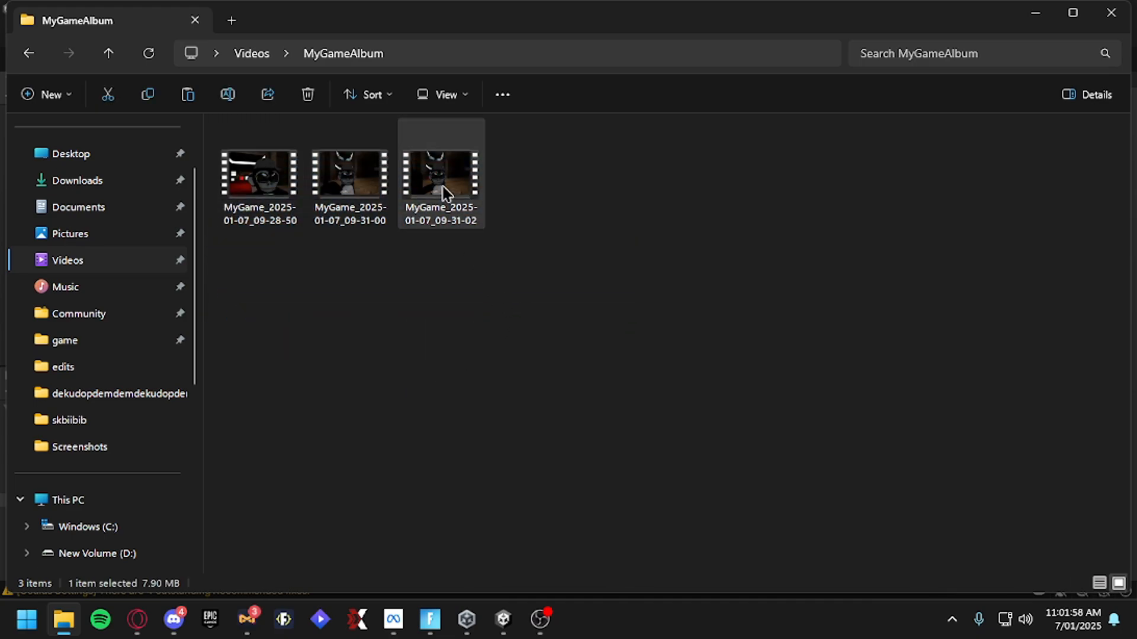
{"action": "double_click", "coordinate": [440, 174]}
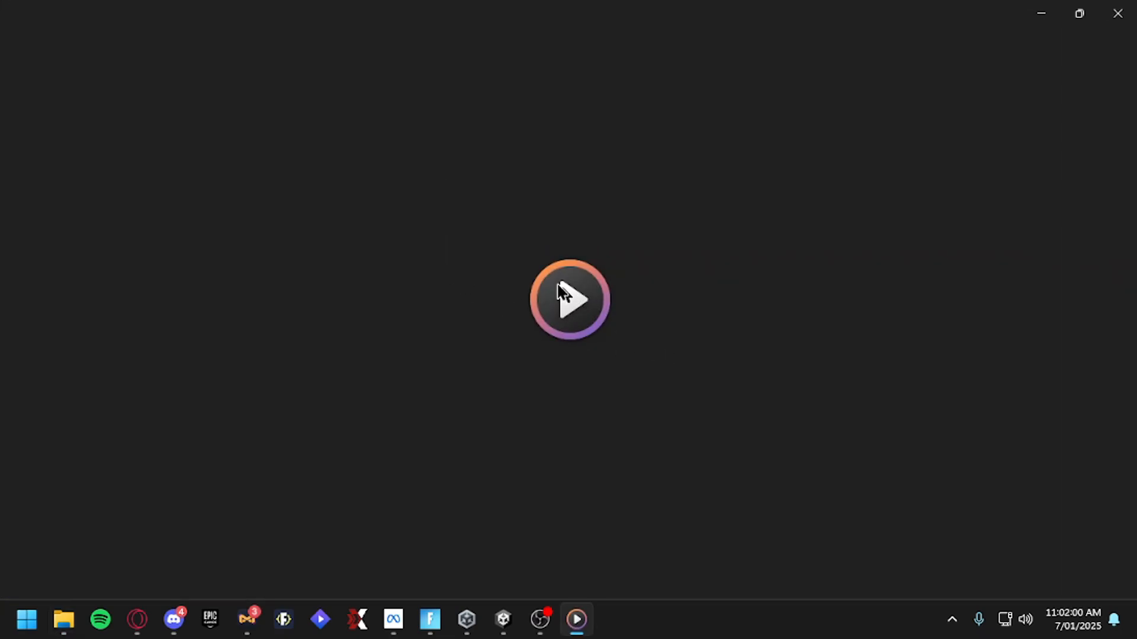
Play the recorded gameplay clip in Media Player
{"action": "left_click", "coordinate": [569, 300]}
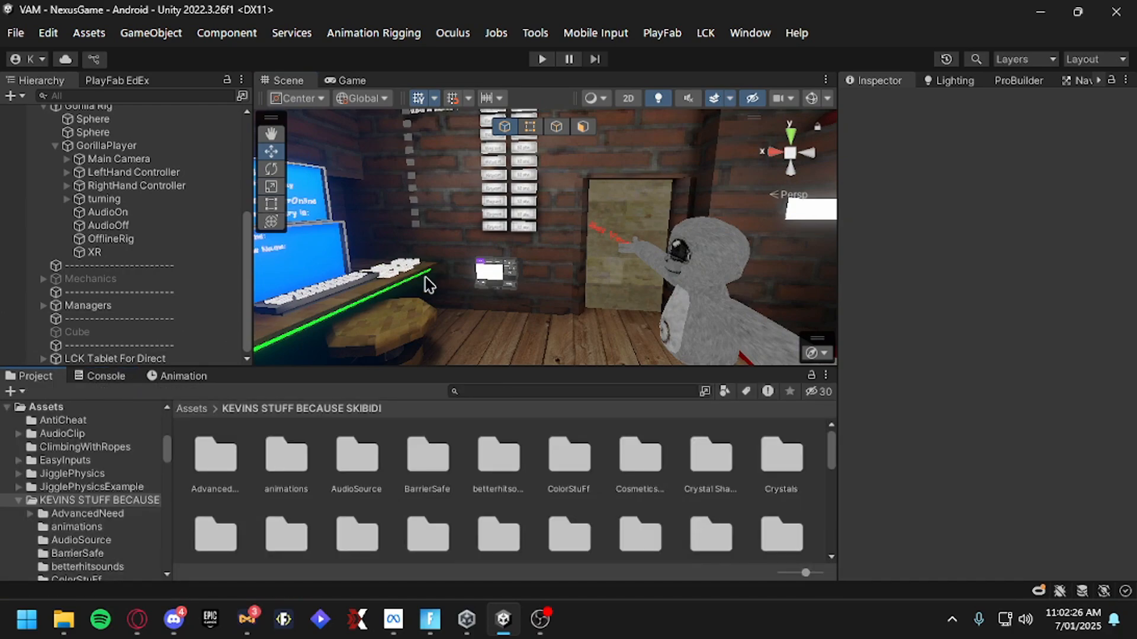
{"action": "mouse_move", "coordinate": [370, 279]}
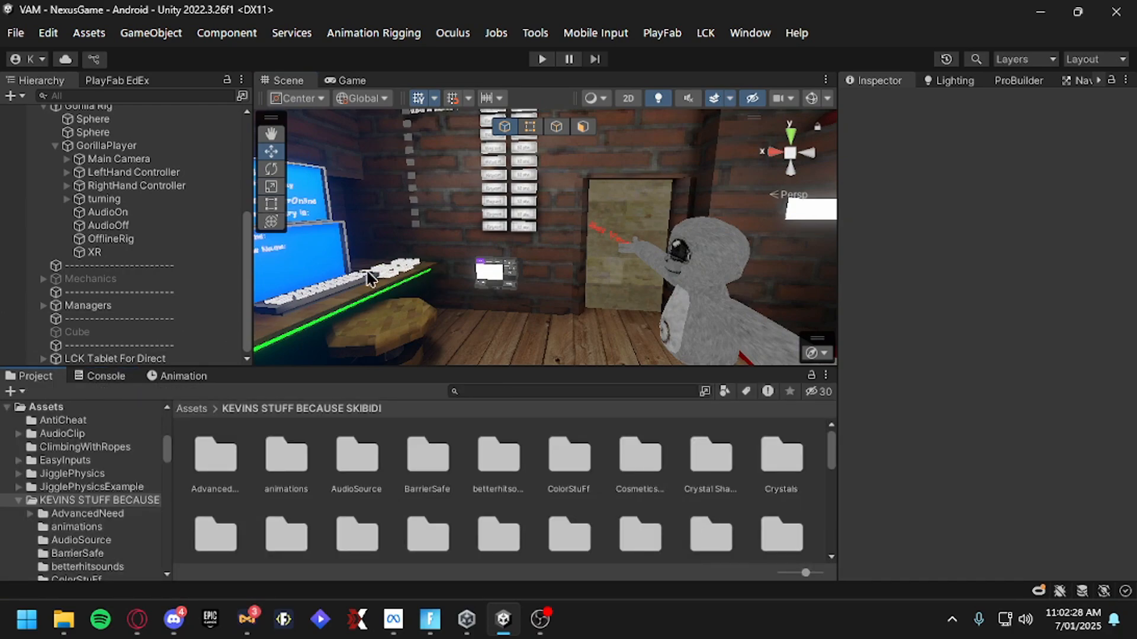